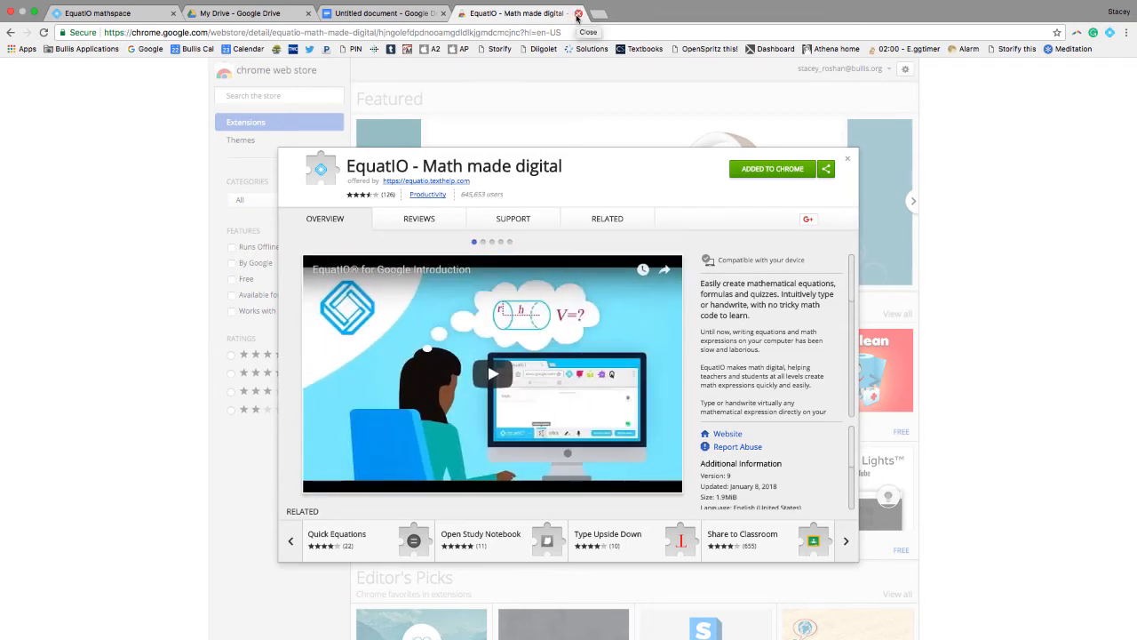
Step: Return from the EquatIO Chrome Web Store listing to the untitled Google Doc
click(579, 14)
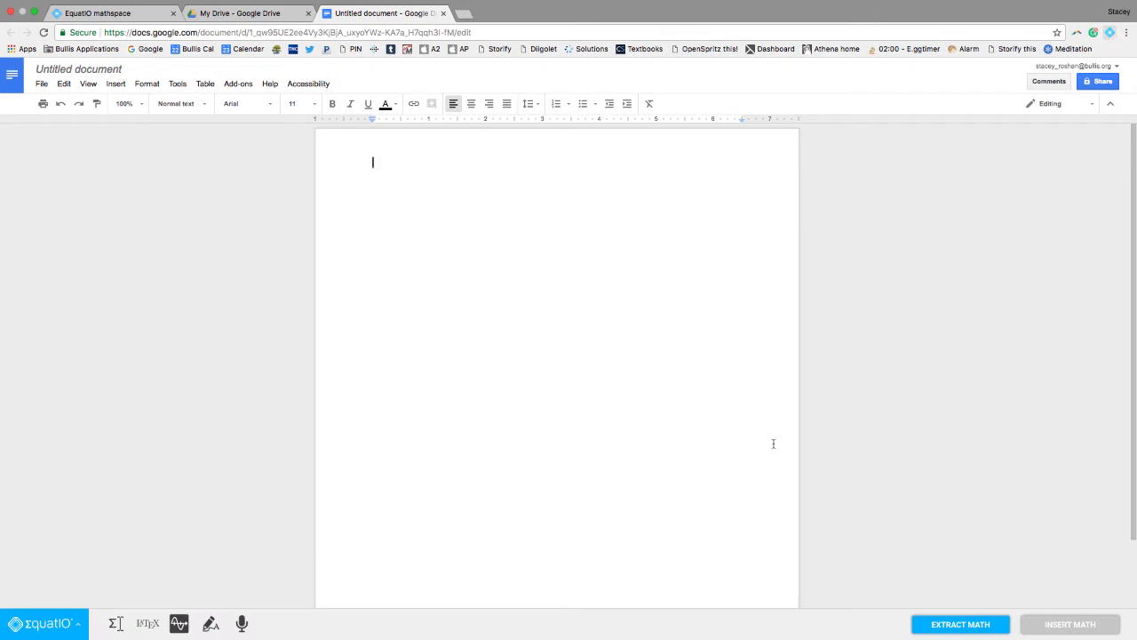
mouse_move(241, 621)
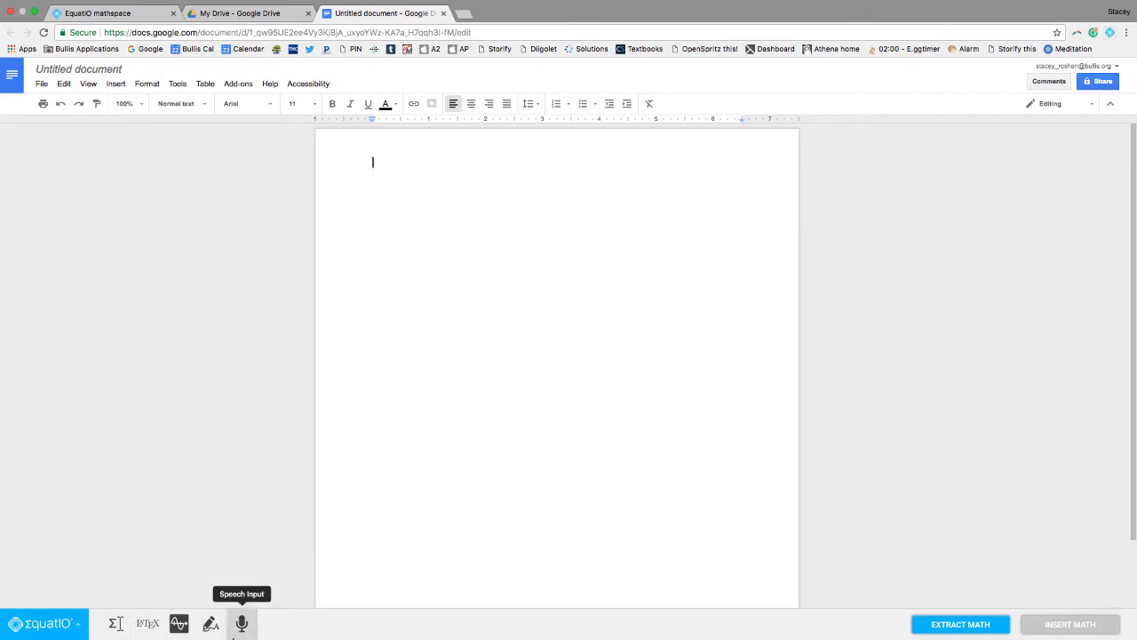
mouse_move(117, 624)
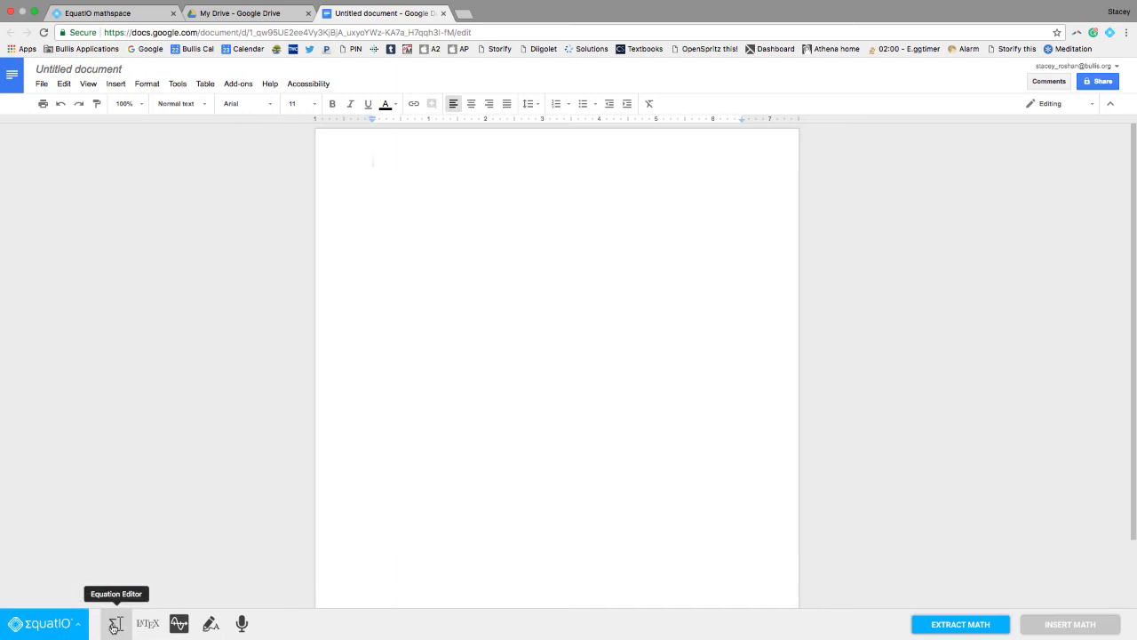
Step: Build the definite integral from −2 to 5 of x² + 5x + 2 dx and insert it
click(117, 622)
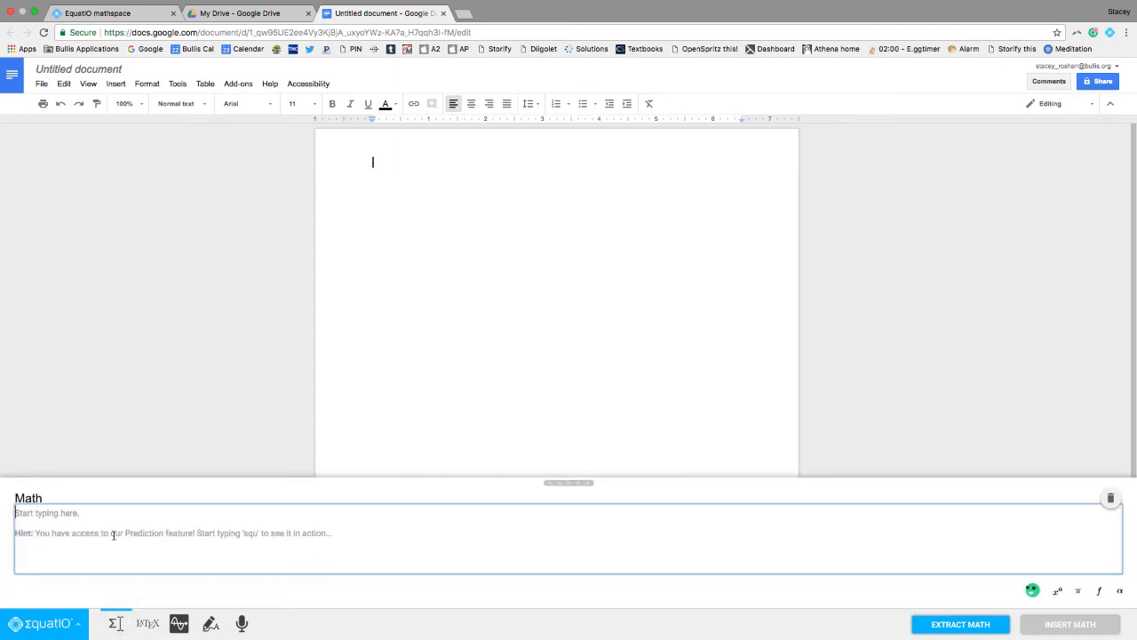
text(int)
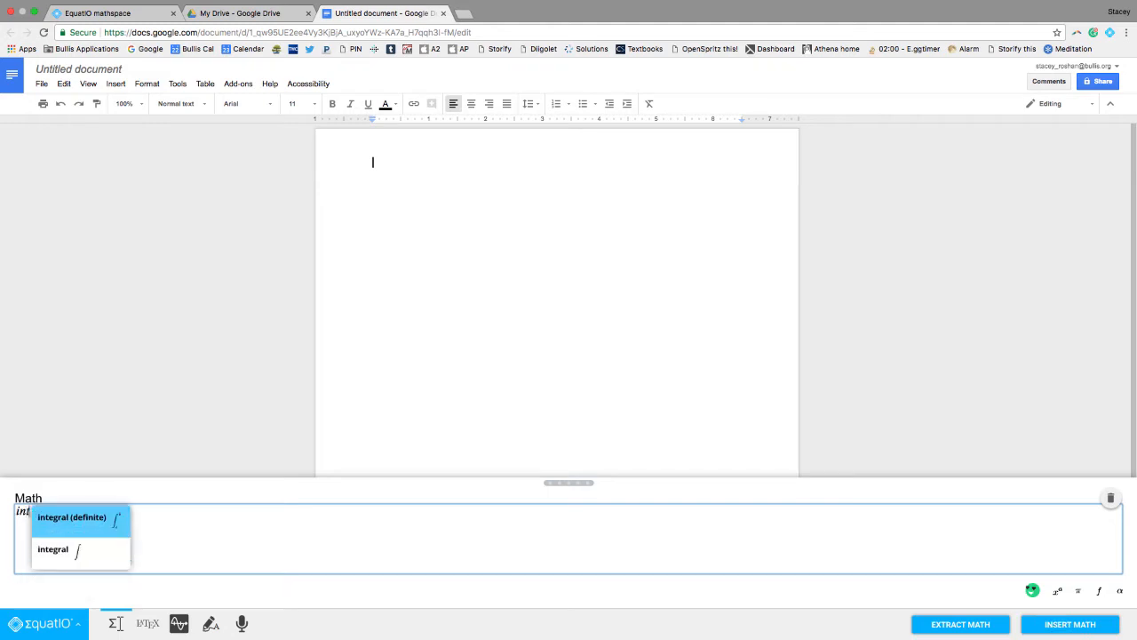
click(71, 517)
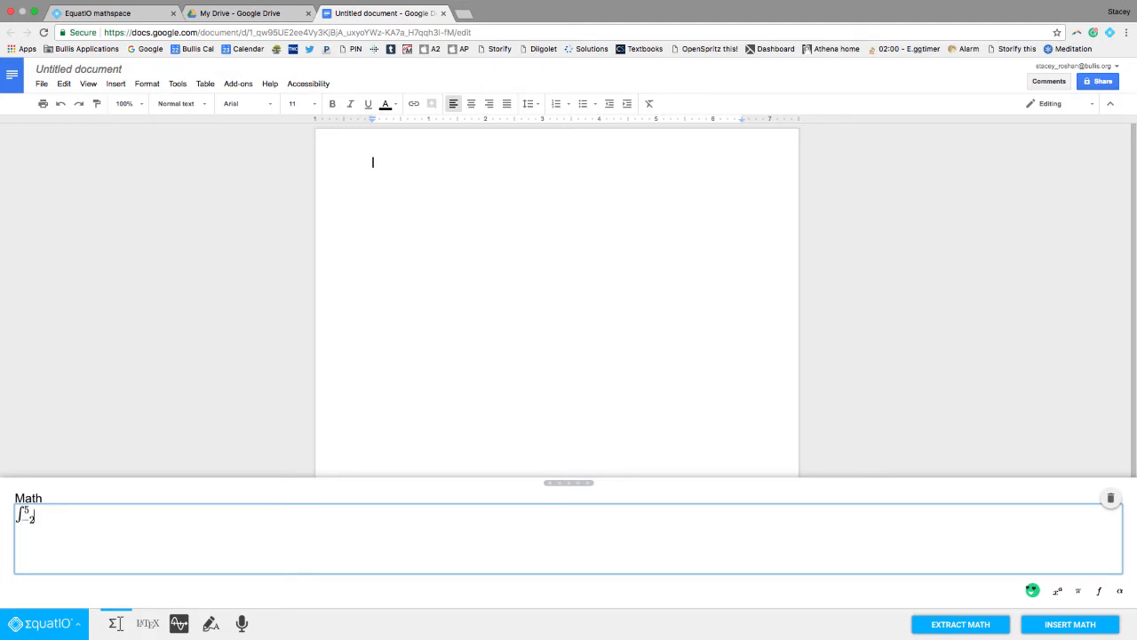
text(x^2)
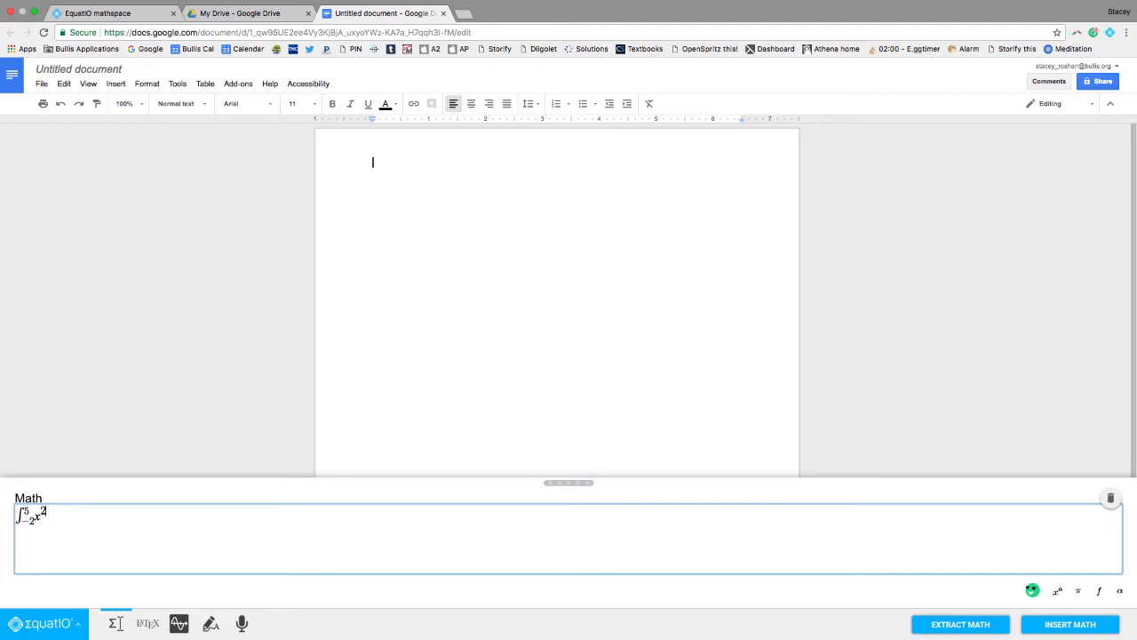
text(= 5)
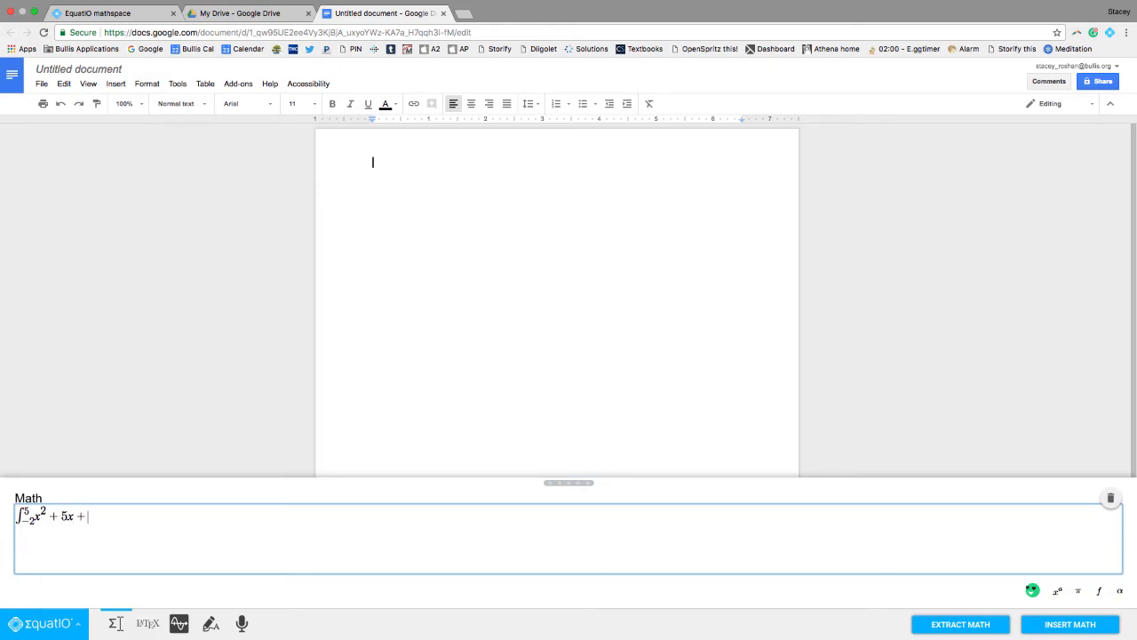
text(2dx)
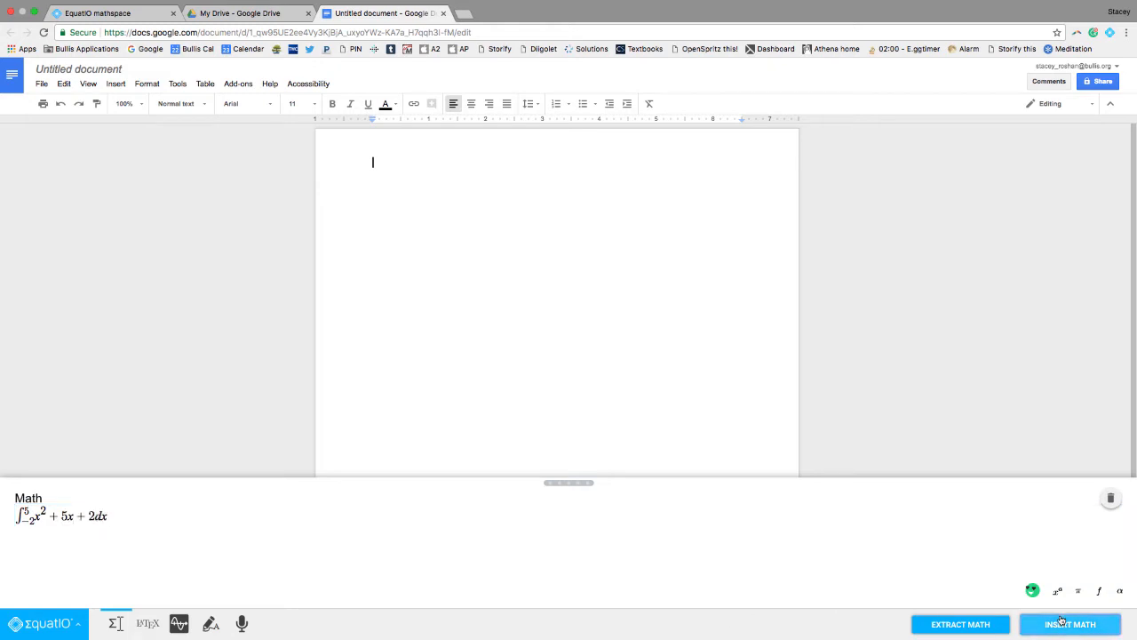
click(1070, 624)
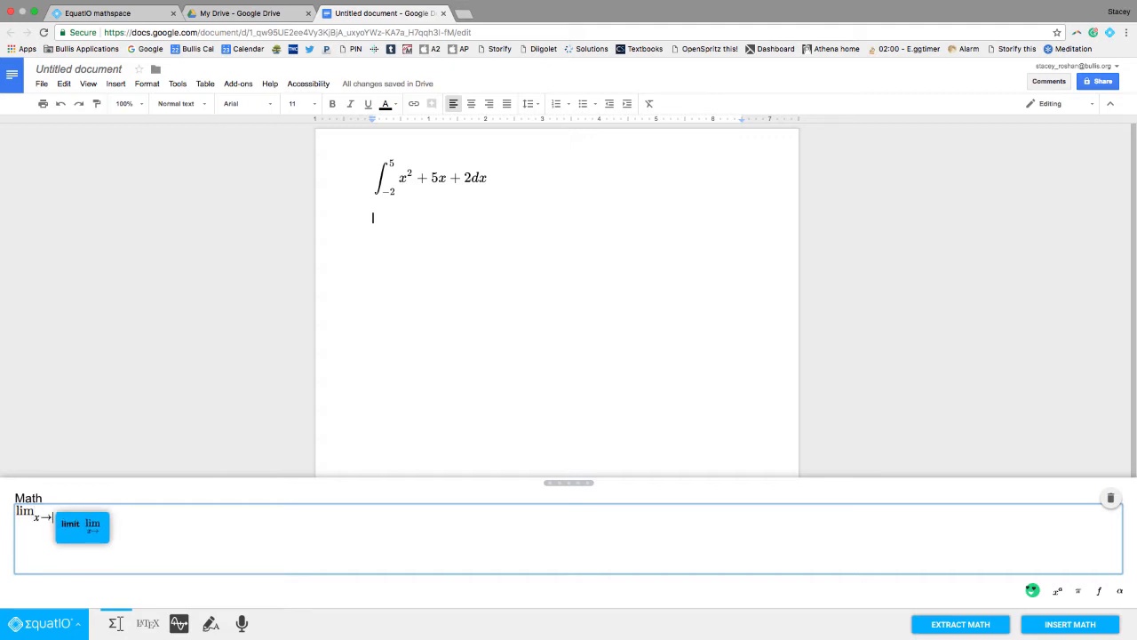
Step: Insert lim (5x+2)/(11x²+8) as x→∞ below the integral, then start typing x sin θ
text(in)
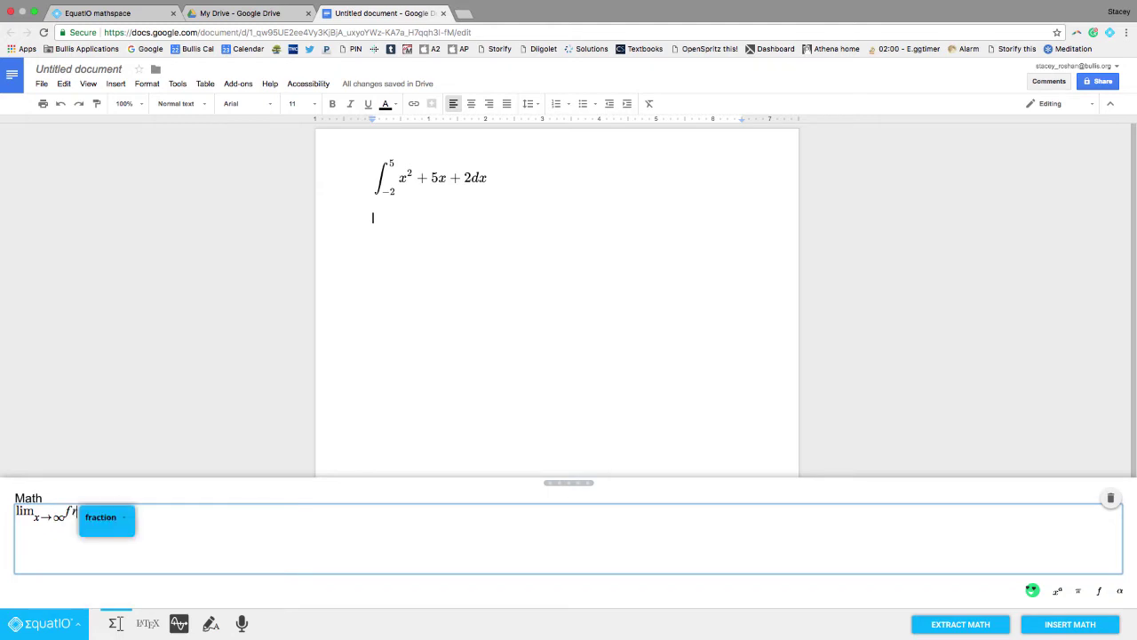
click(107, 517)
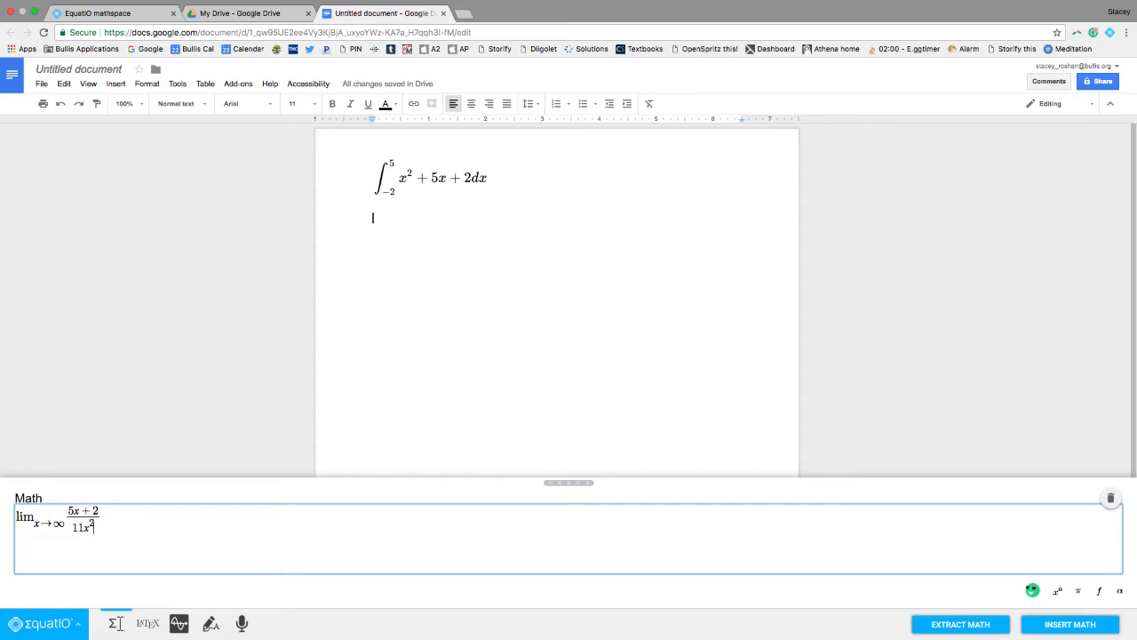
text(+8)
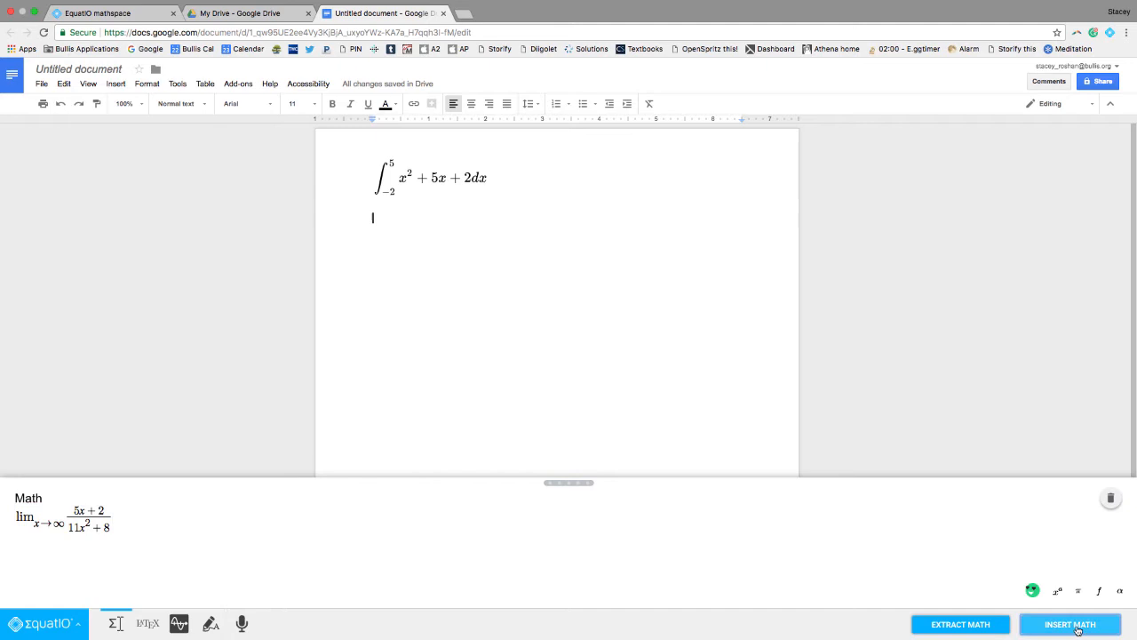
click(1070, 624)
text(π)
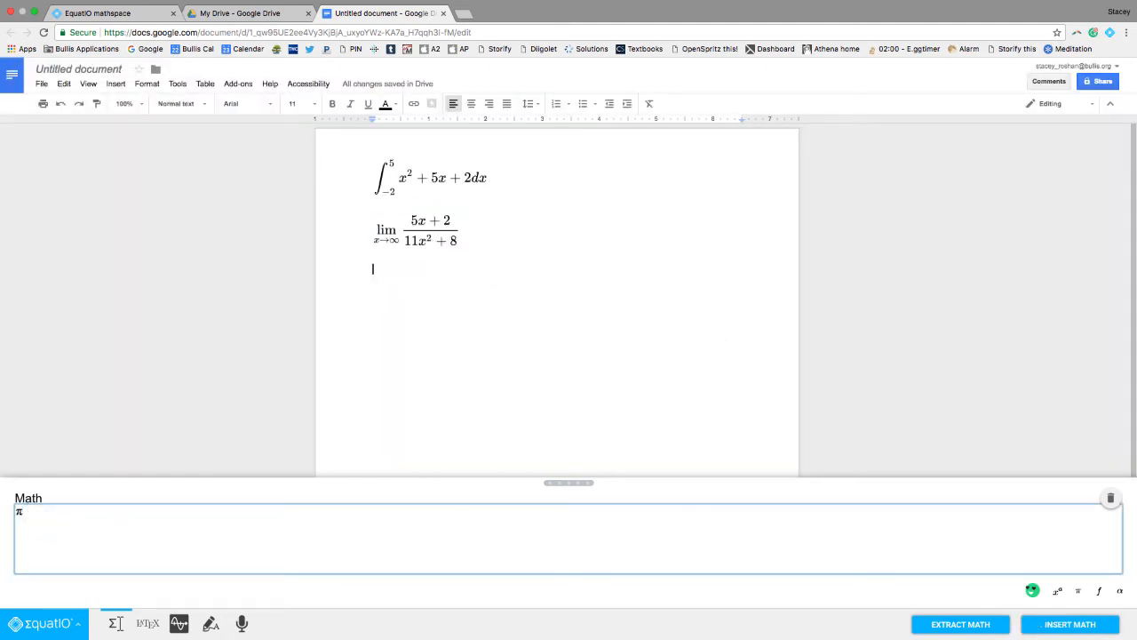
text(sin then)
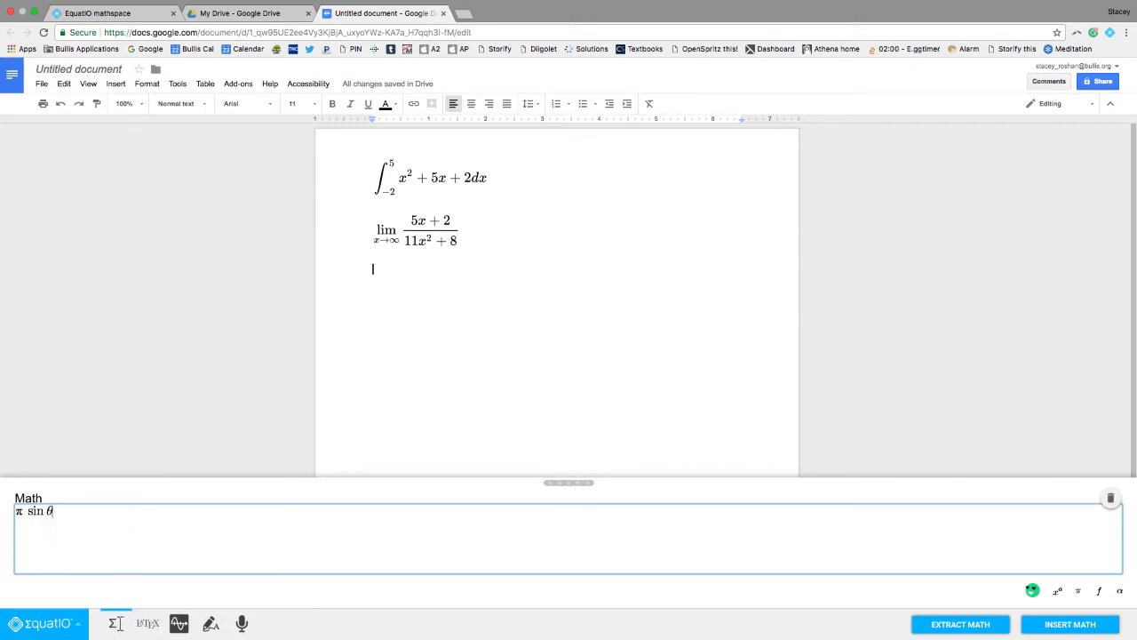
mouse_move(977, 453)
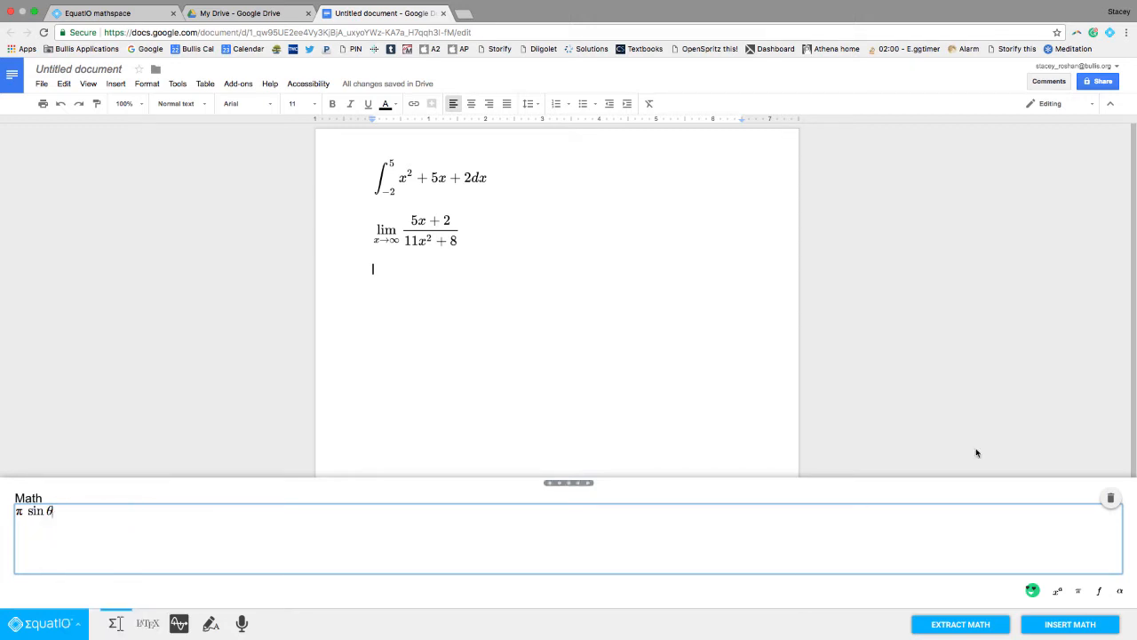
Step: Clear the x sin θ draft and reload the inserted integral into the editor
click(1111, 498)
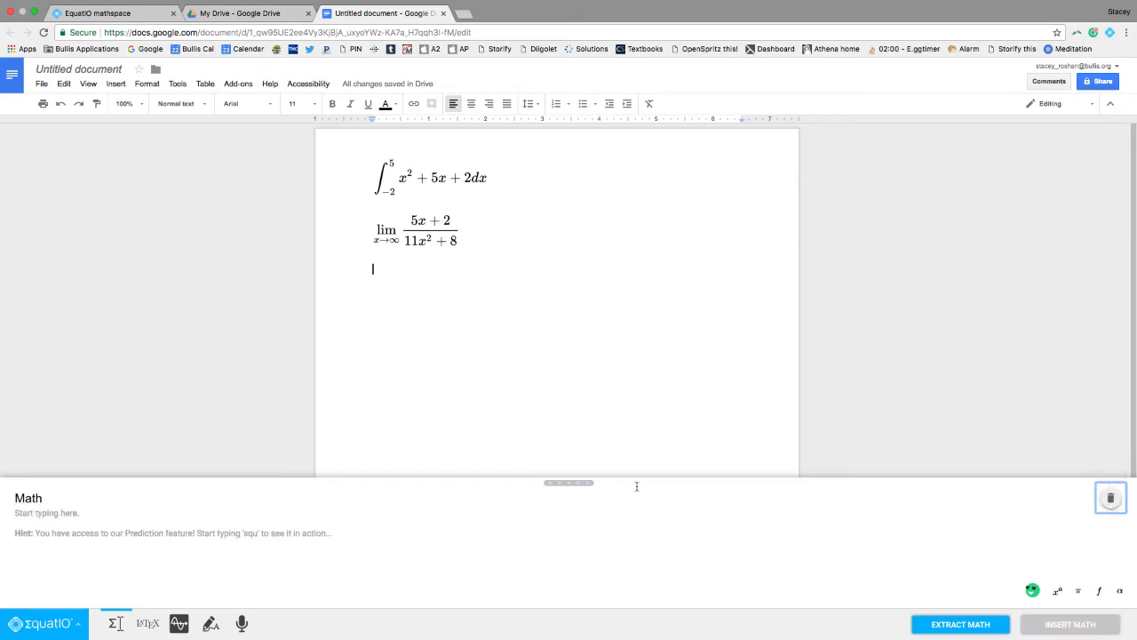
click(418, 231)
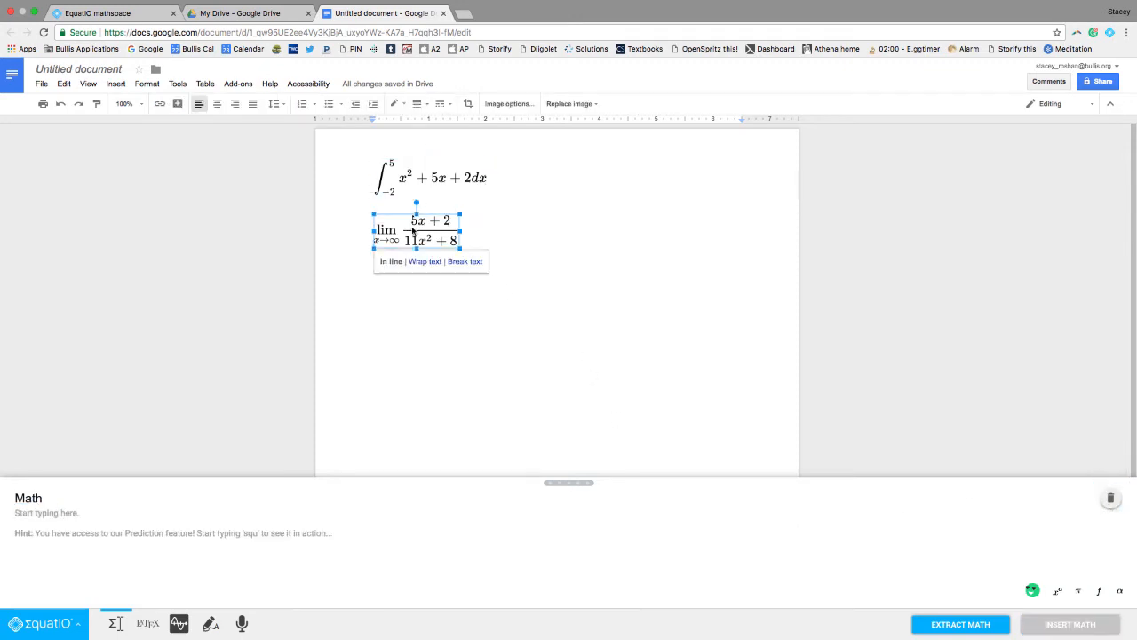
click(423, 178)
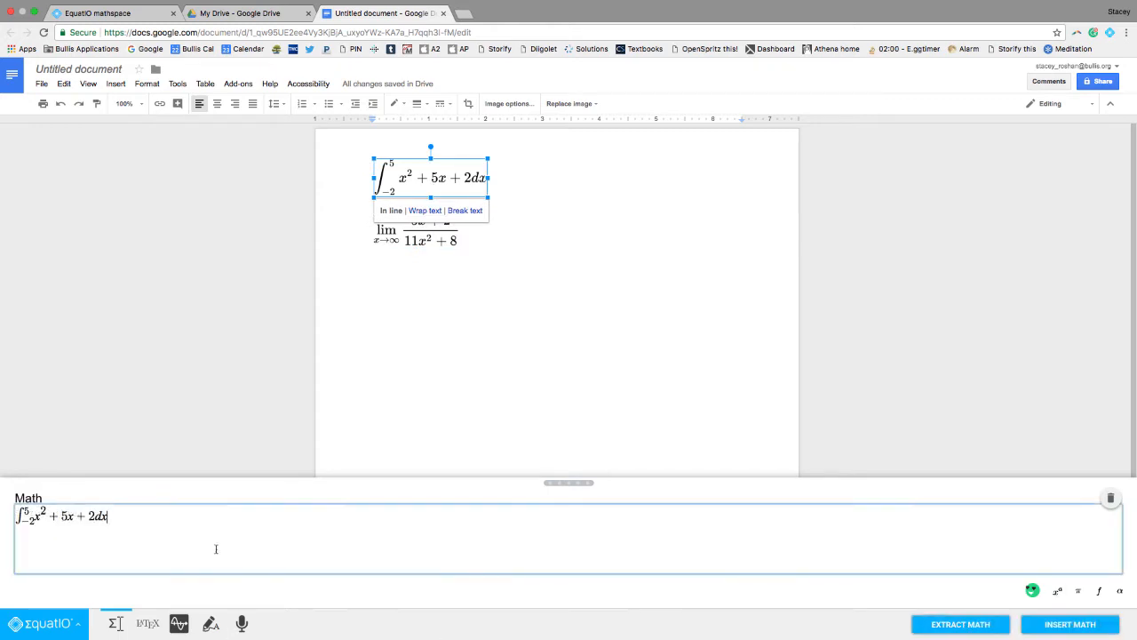
mouse_move(622, 467)
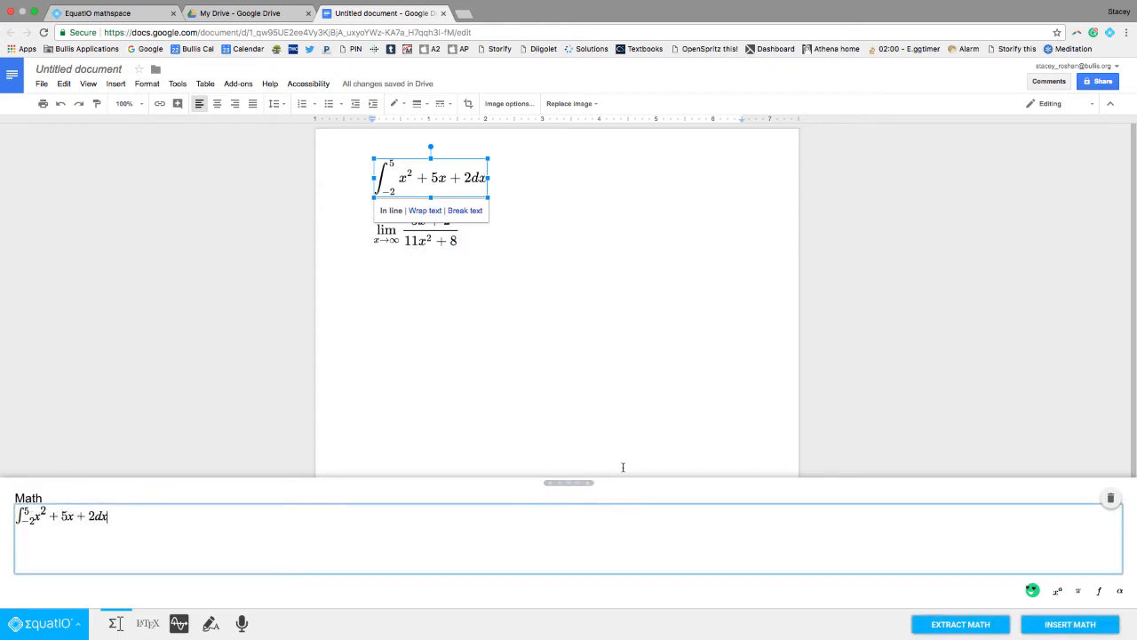
mouse_move(526, 398)
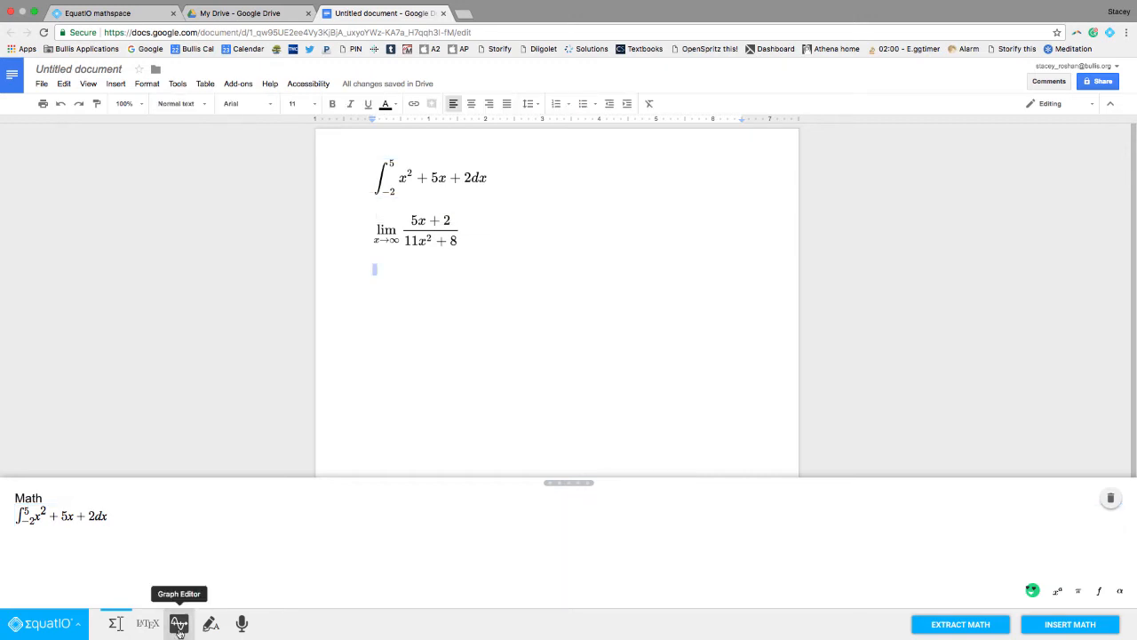
Step: Graph y = 5x + 2, insert it below the limit and shrink the image
click(177, 624)
text(y = 5x +)
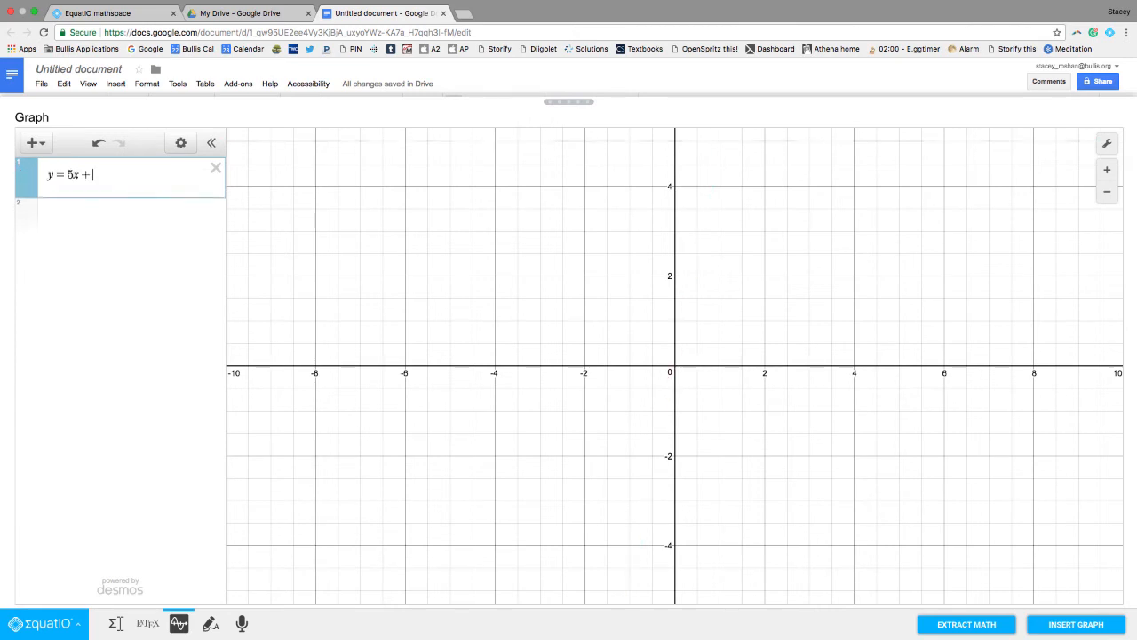
text(2)
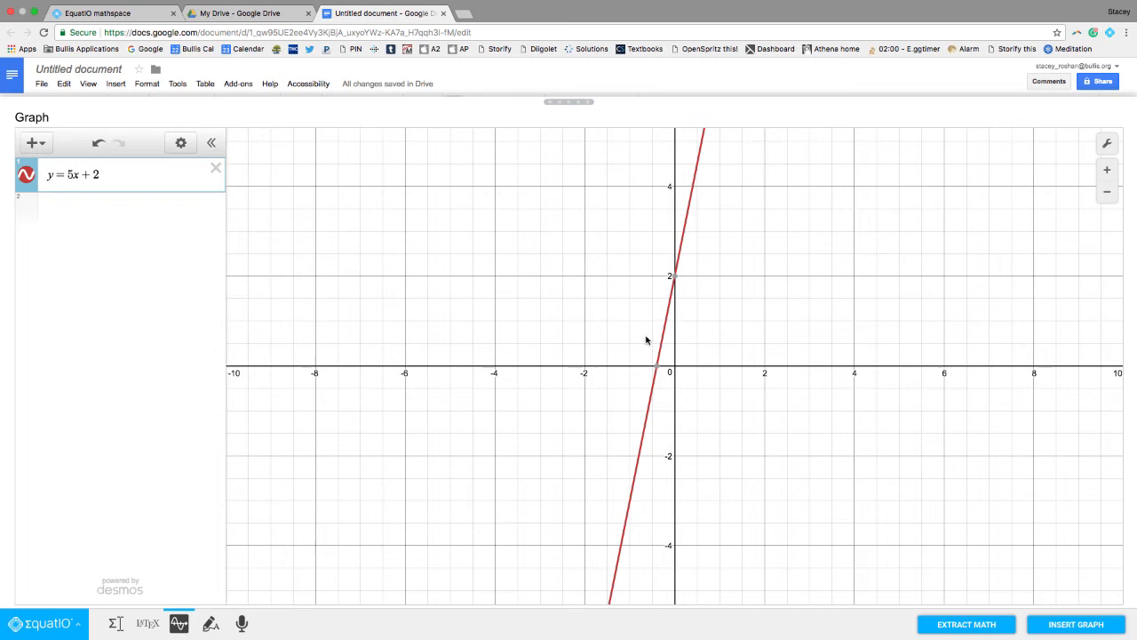
mouse_move(658, 372)
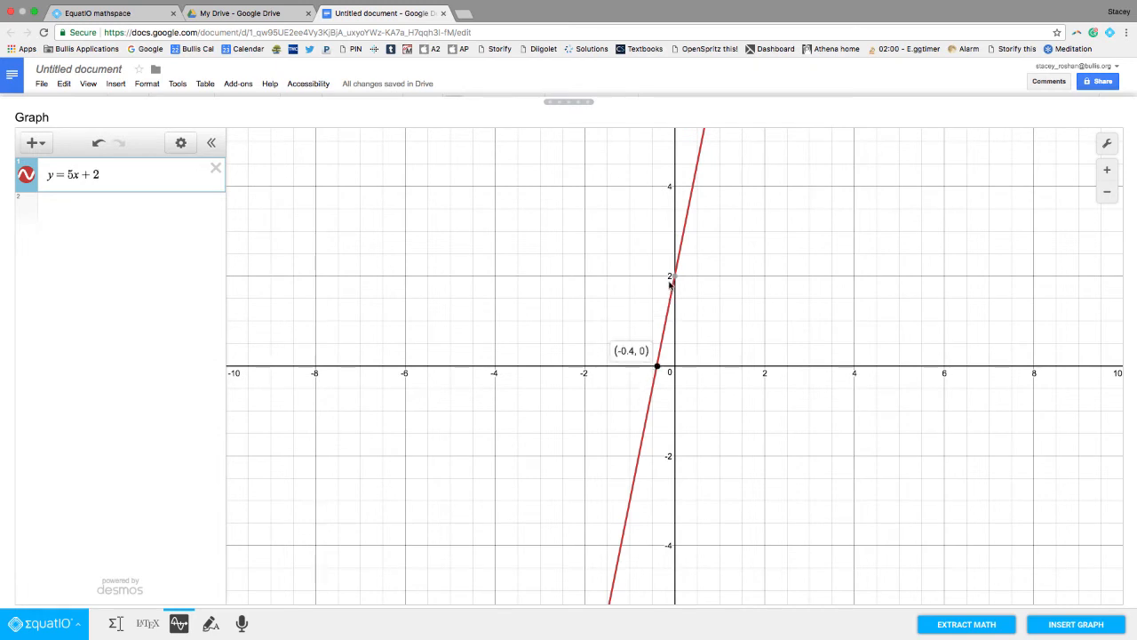
click(1074, 626)
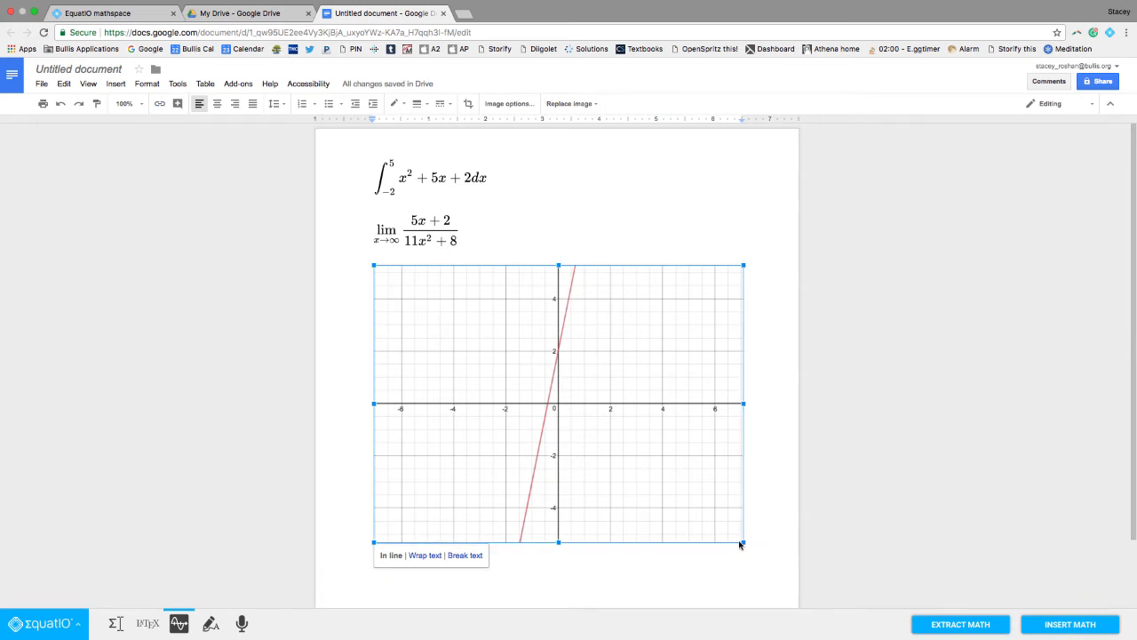
drag(742, 544, 554, 401)
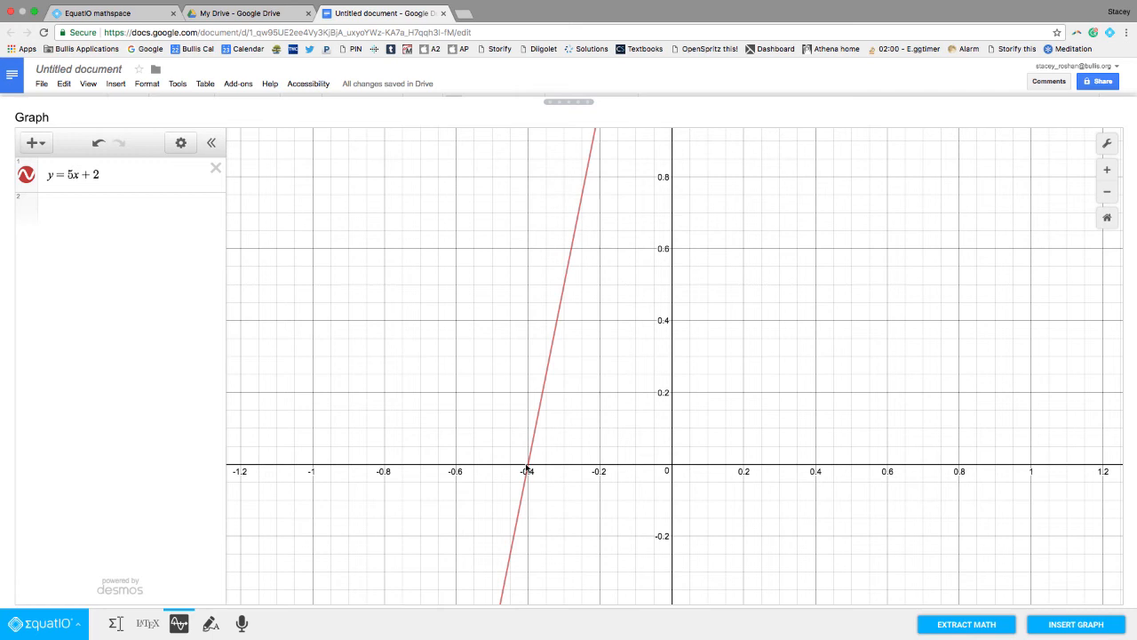
Step: Insert a zoomed-in graph of y = 5x + 2 near x = −0.4 and crop it narrower
click(1073, 623)
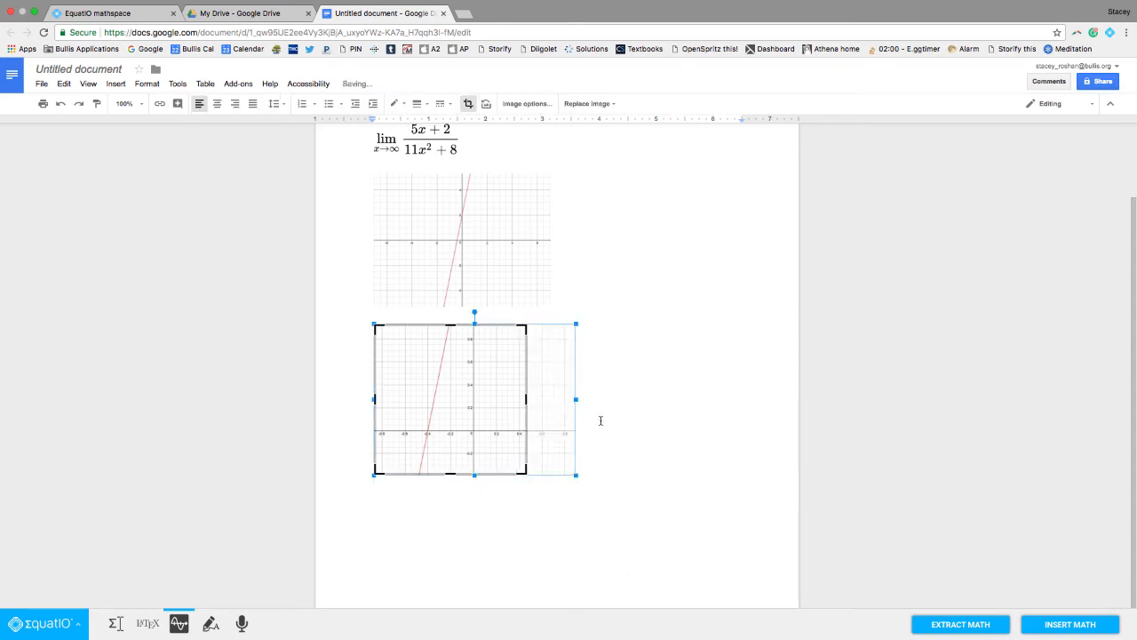
click(601, 421)
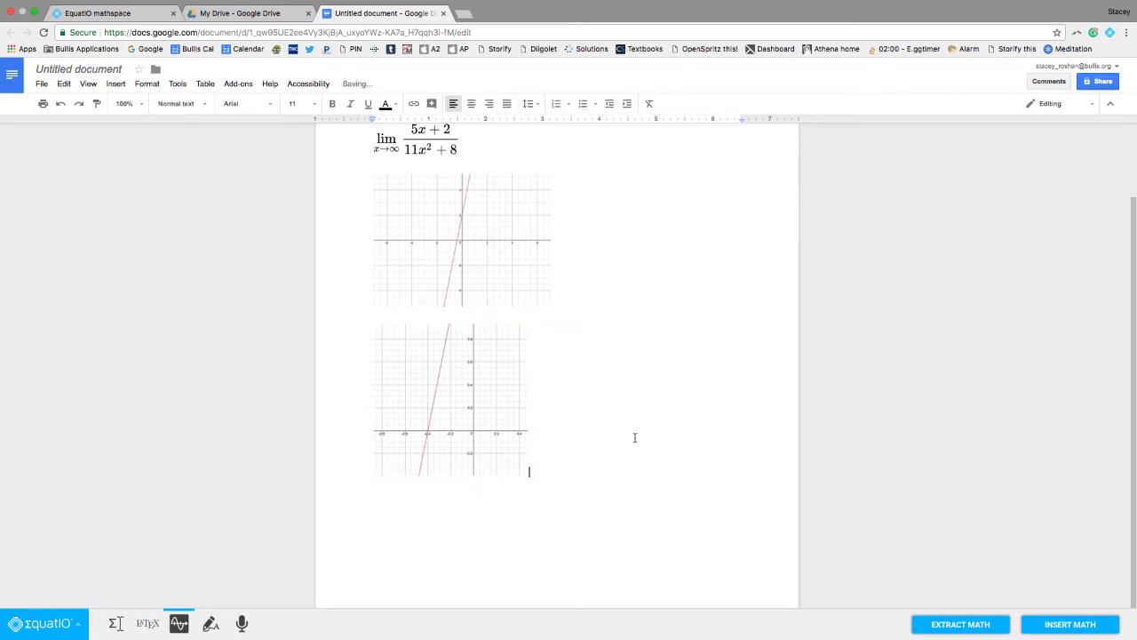
click(210, 622)
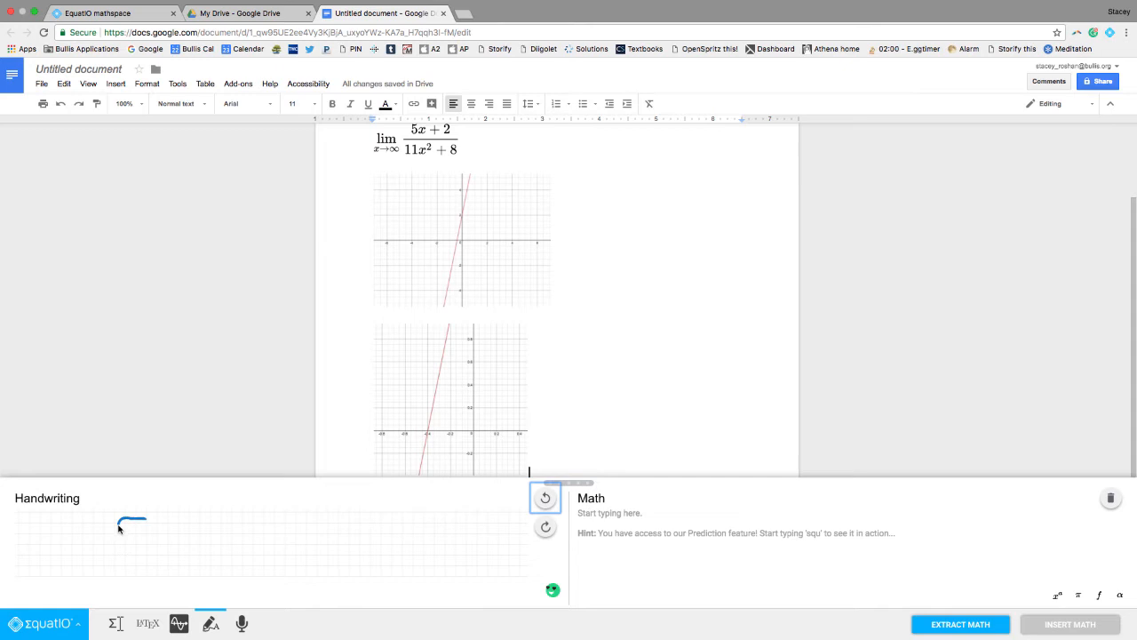
Step: Handwrite ∫x² + 7dx and insert it as typed math
drag(134, 515, 156, 554)
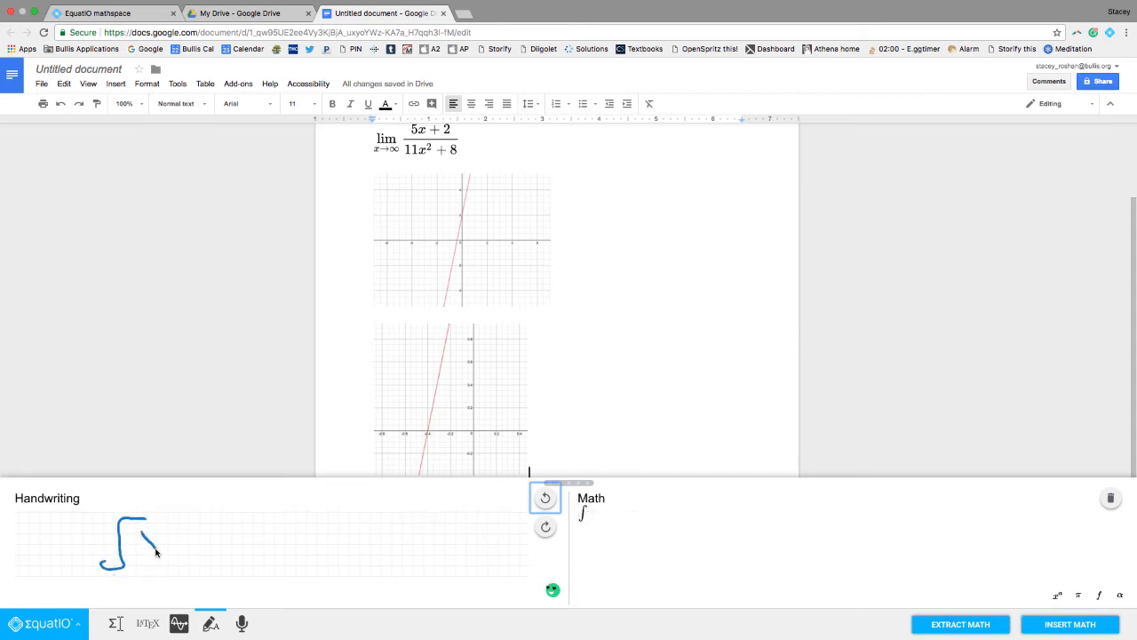
drag(142, 533, 169, 551)
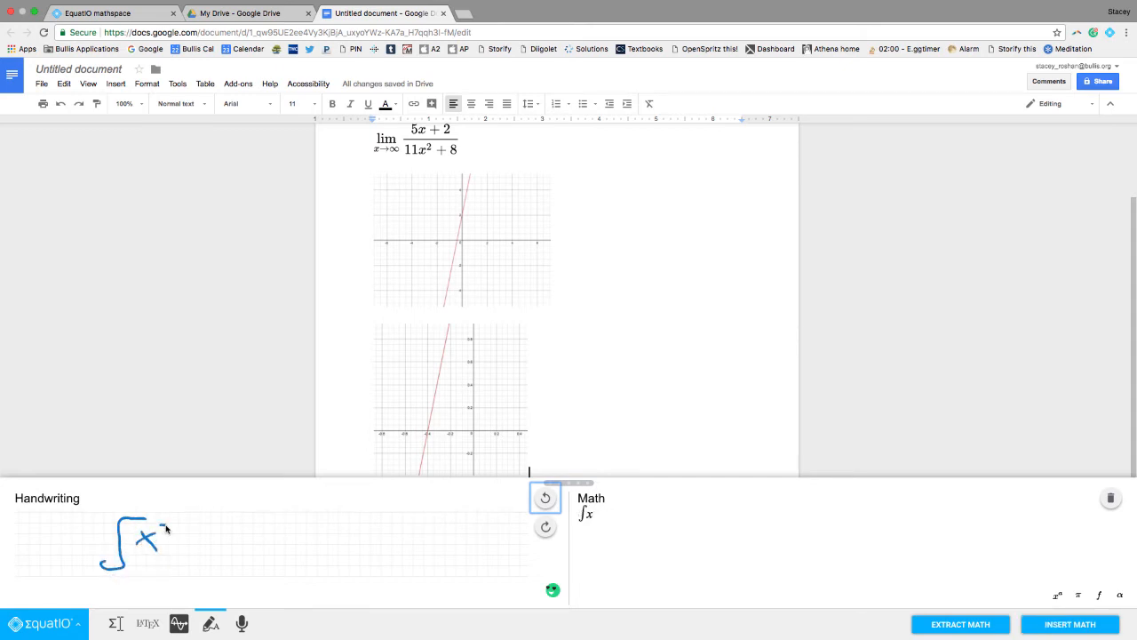
drag(163, 533, 192, 542)
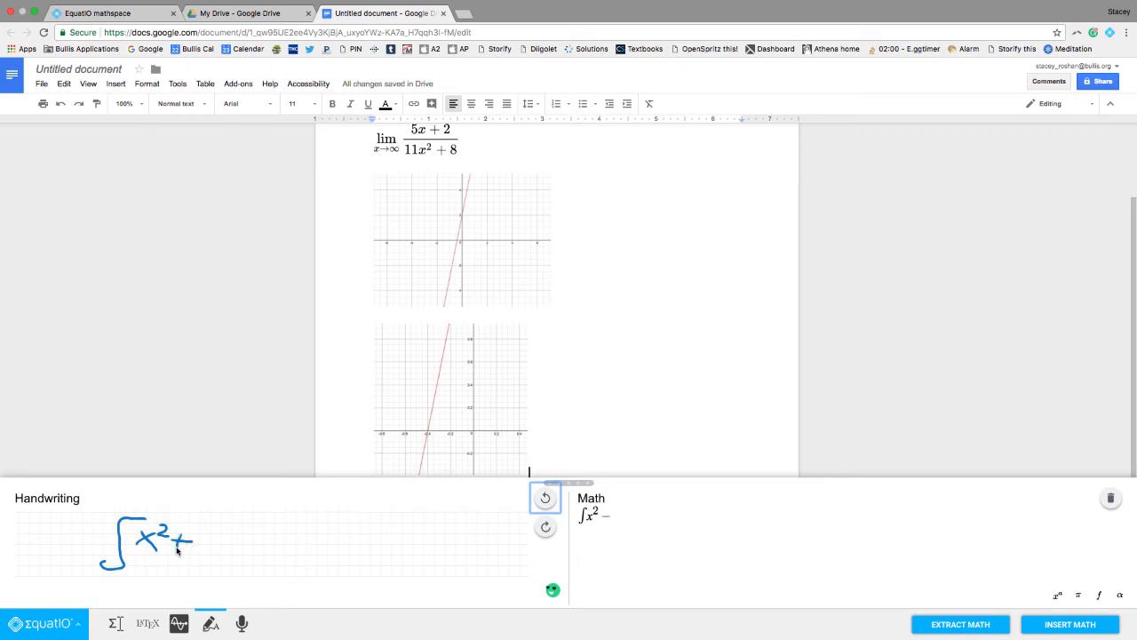
drag(192, 542, 275, 541)
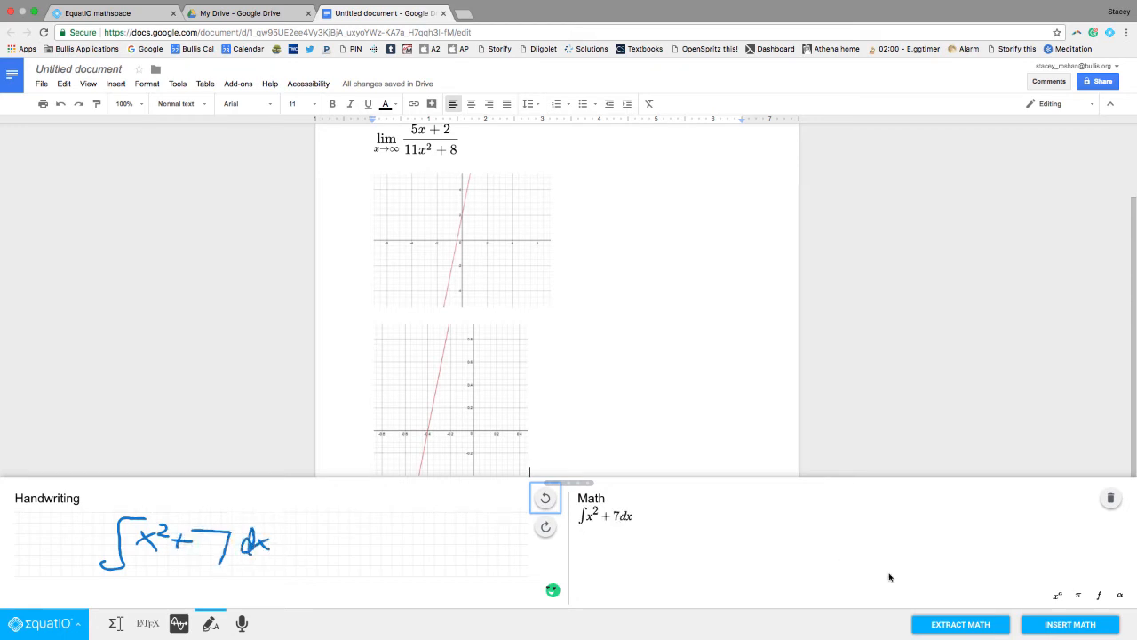
click(1070, 623)
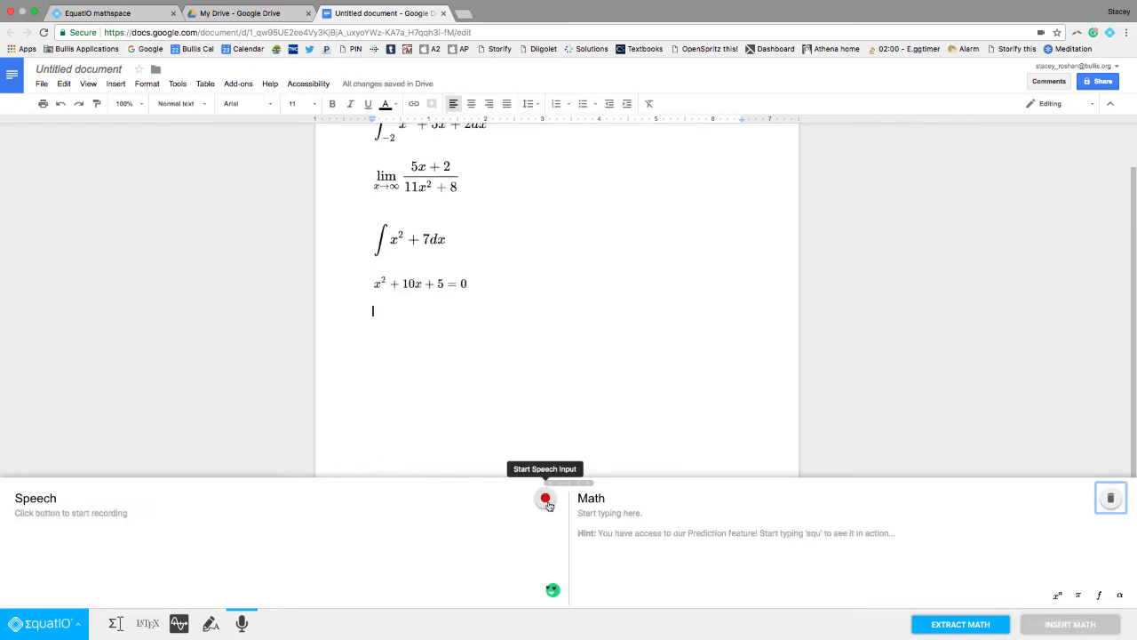
Step: Record 'quadratic formula' by speech and insert x = (−b ± √(b² − 4ac))/2a
click(543, 498)
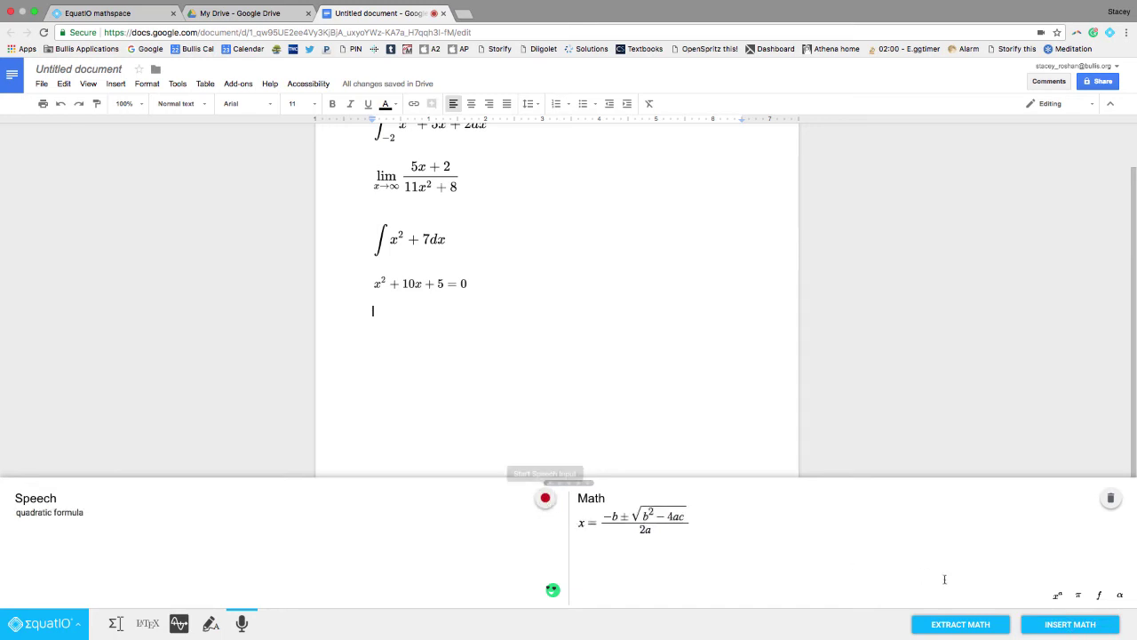
click(1070, 624)
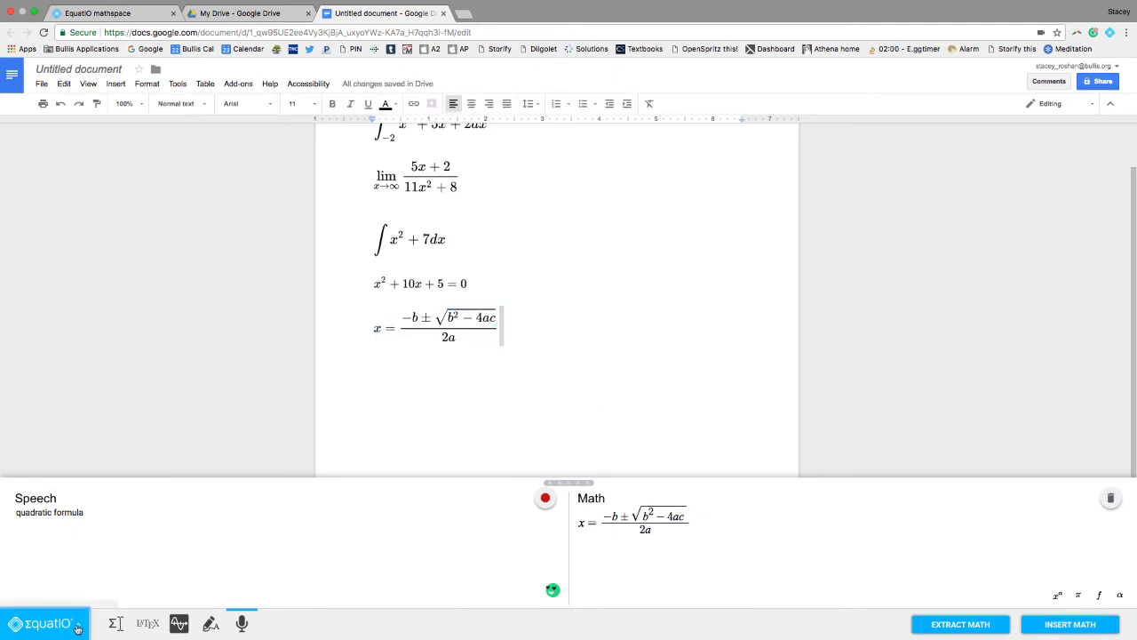
click(44, 624)
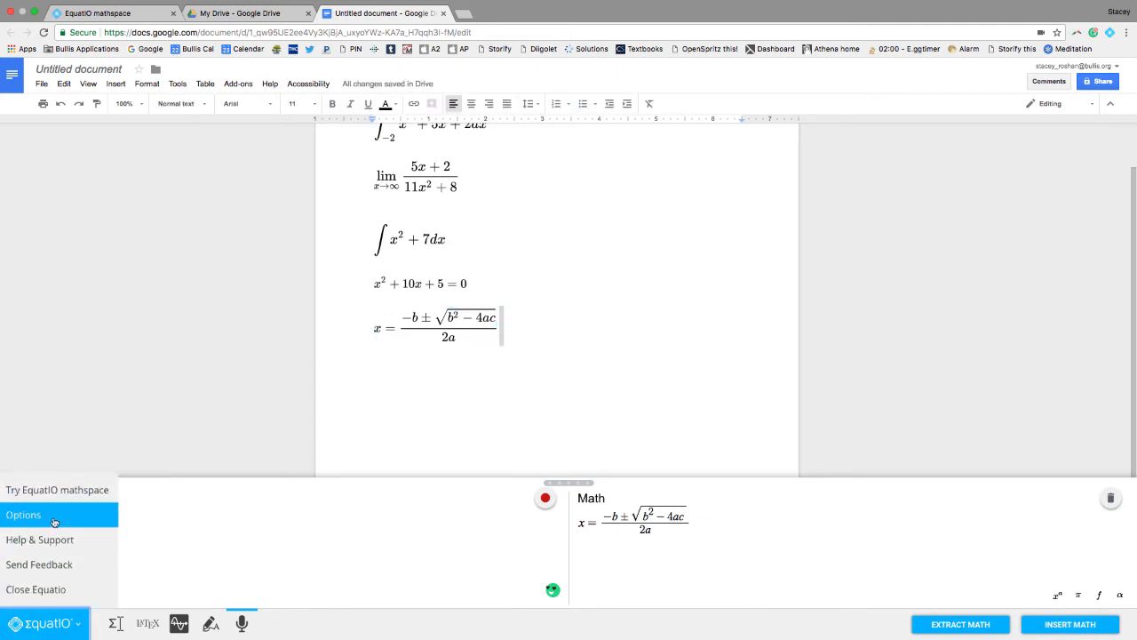
Step: Review and save the Math Options settings
click(26, 511)
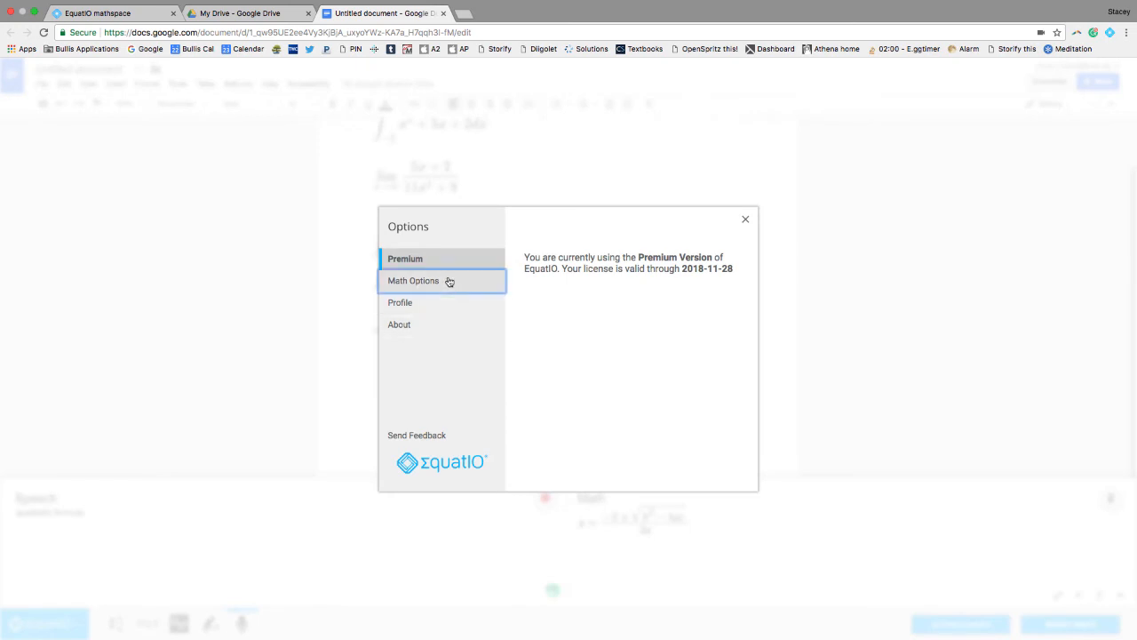
click(413, 280)
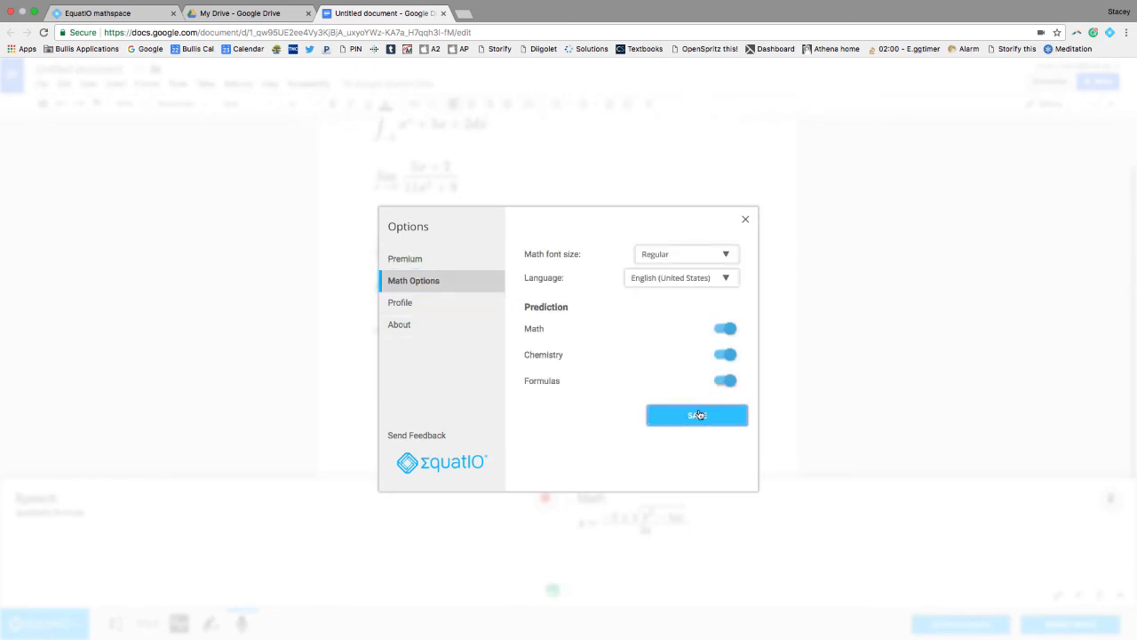
click(696, 416)
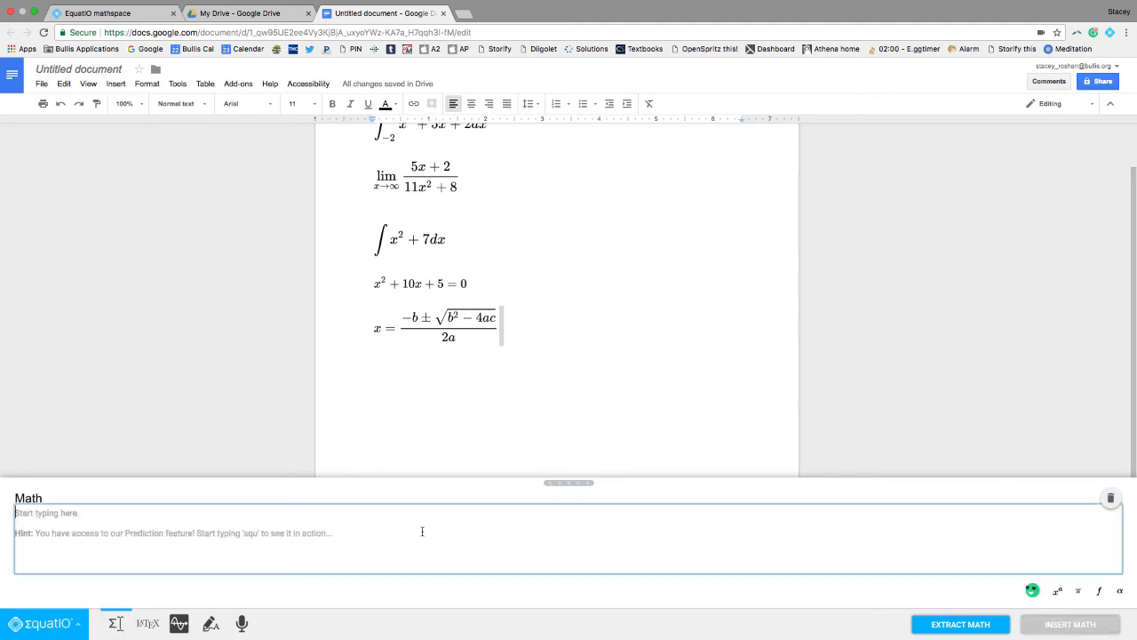
Step: Use 'qua' and 'com' predictions to insert the quadratic and compound interest A = P(1 + r)^t formulas
text(qua)
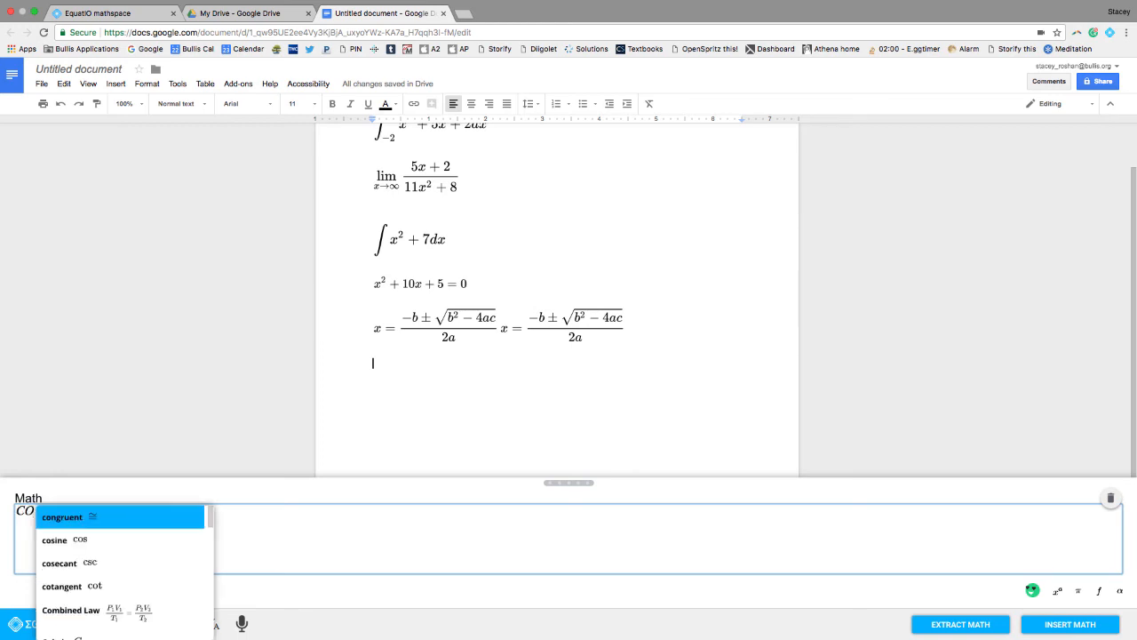
text(com)
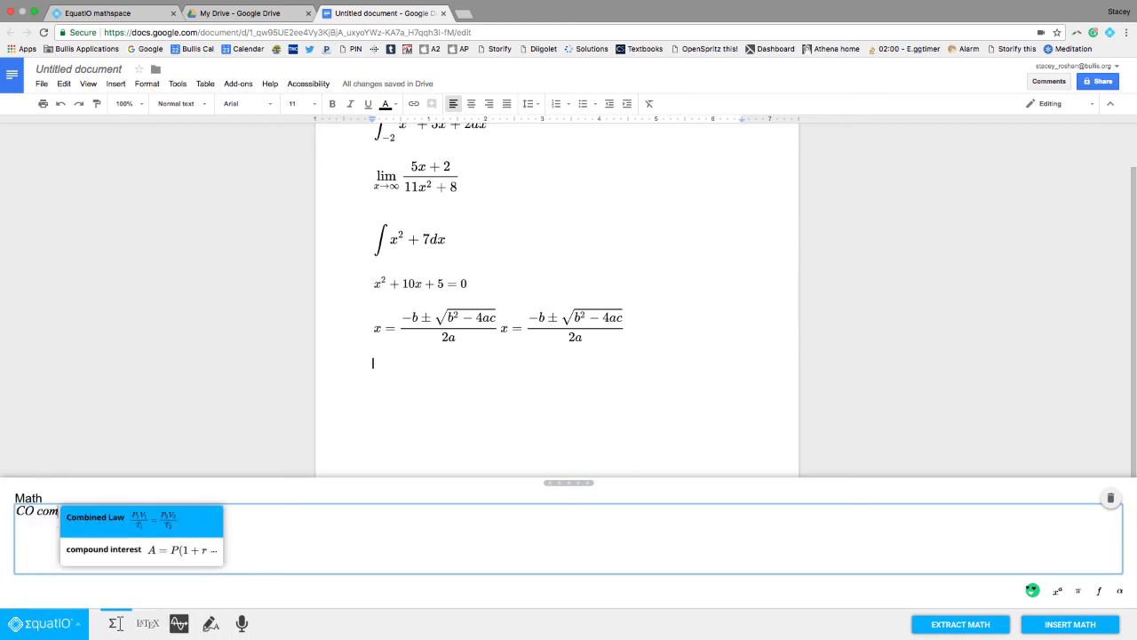
mouse_move(210, 533)
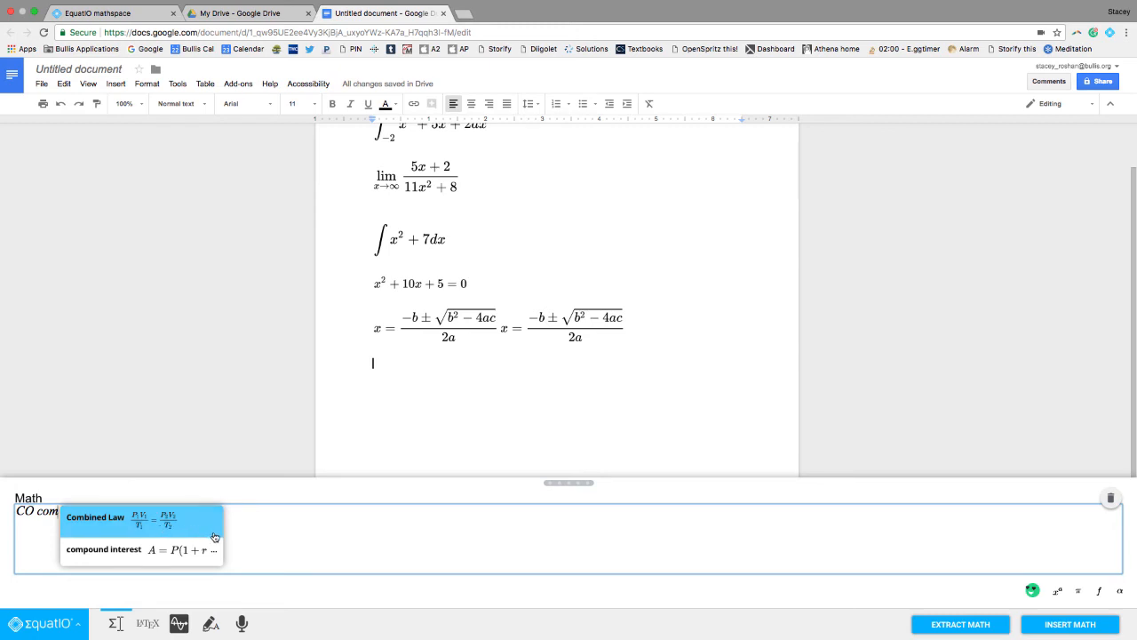
click(116, 551)
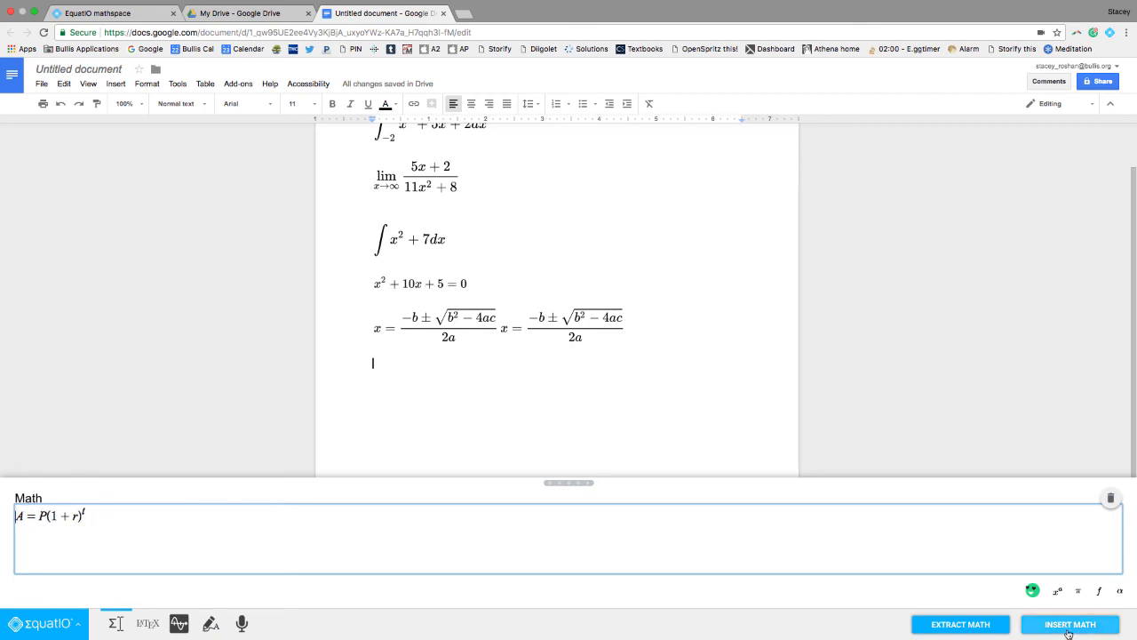
click(1069, 624)
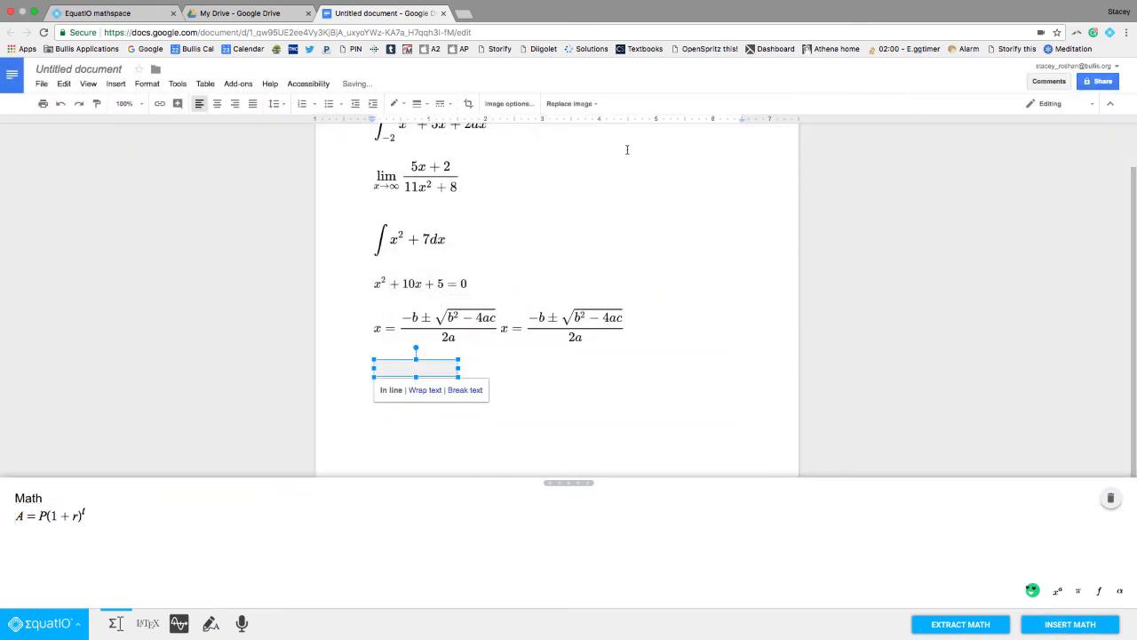
click(1069, 624)
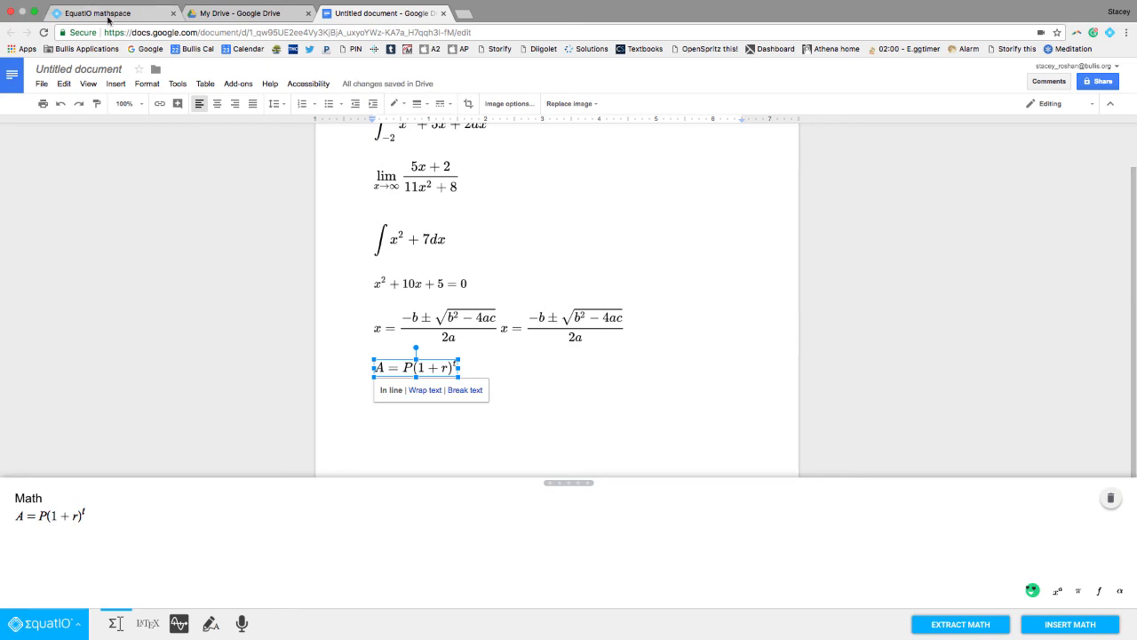
Step: Create a mathspace and add a trapezoid connected by a line to a square
click(96, 13)
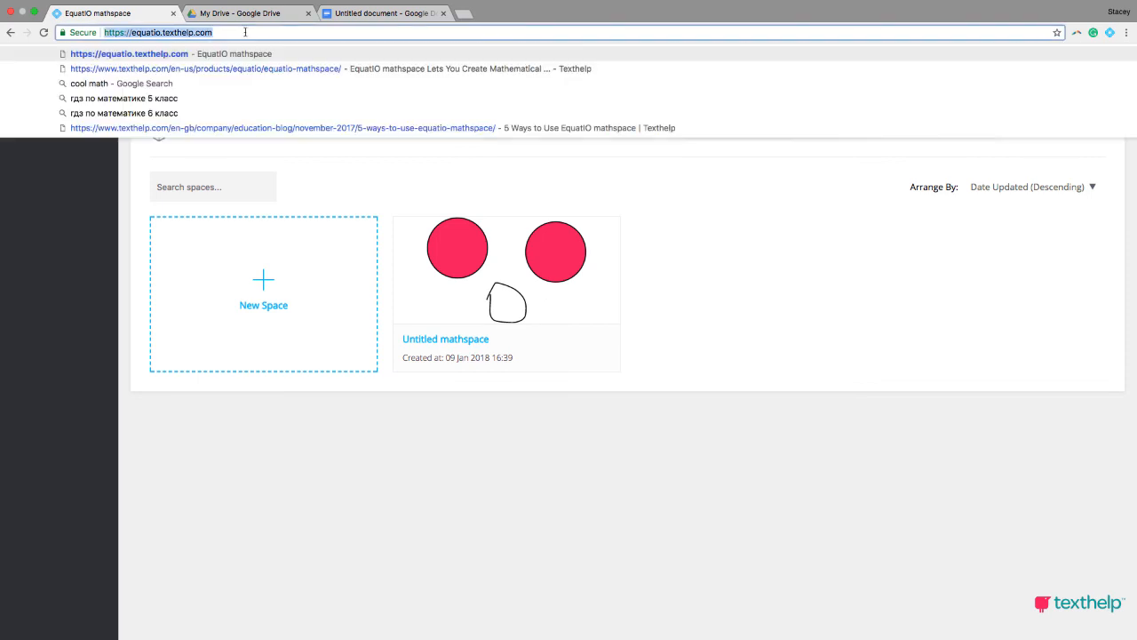
mouse_move(821, 350)
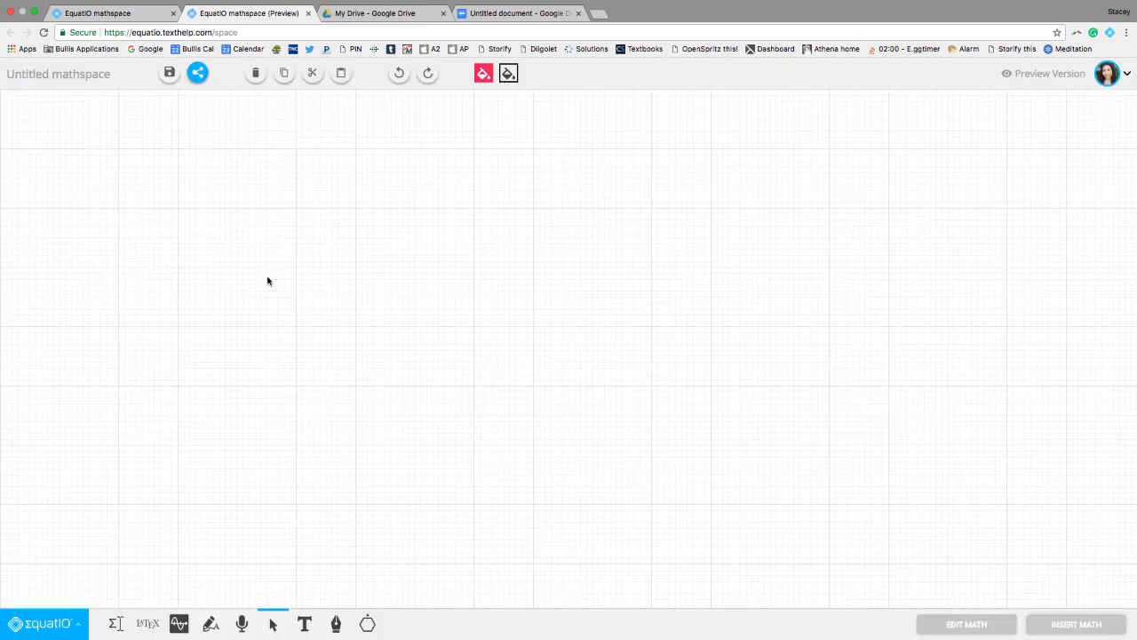
mouse_move(428, 458)
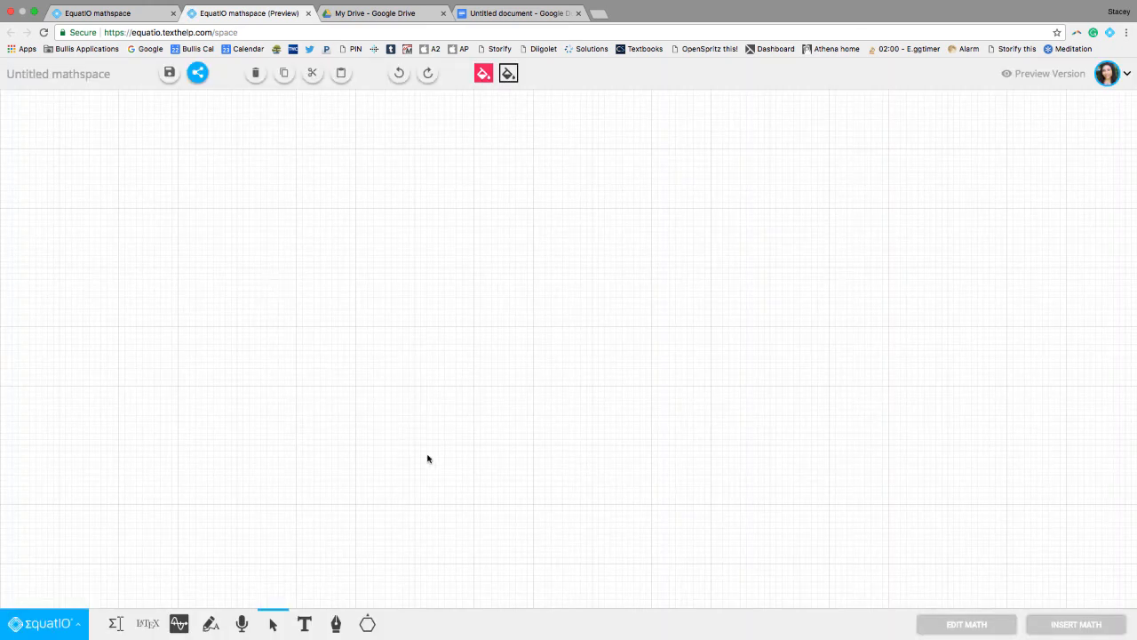
click(387, 625)
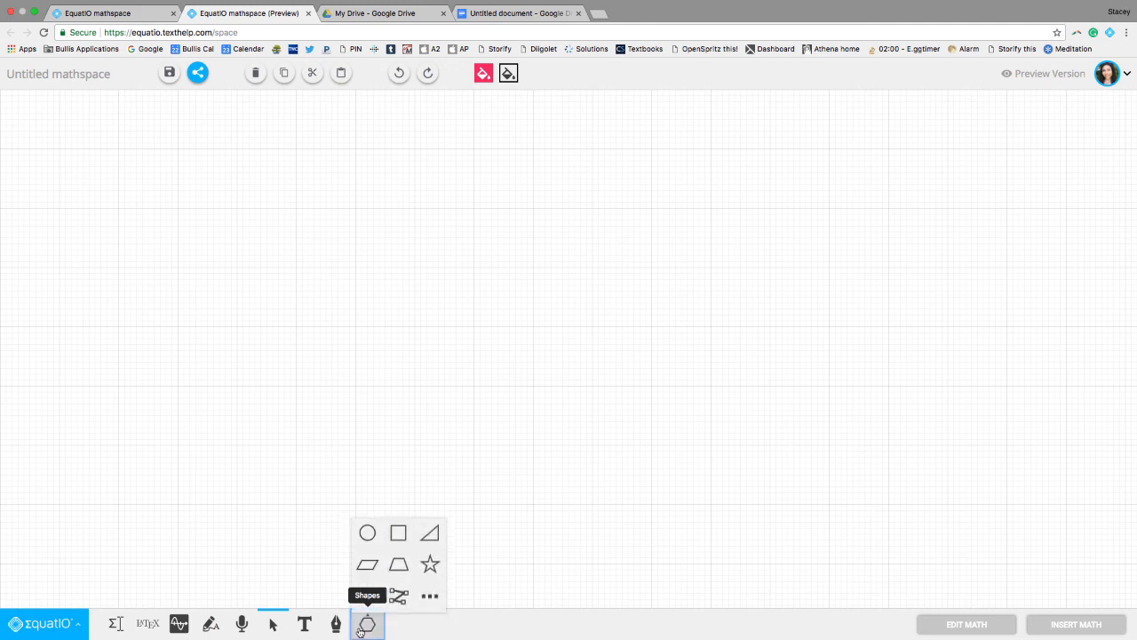
click(398, 565)
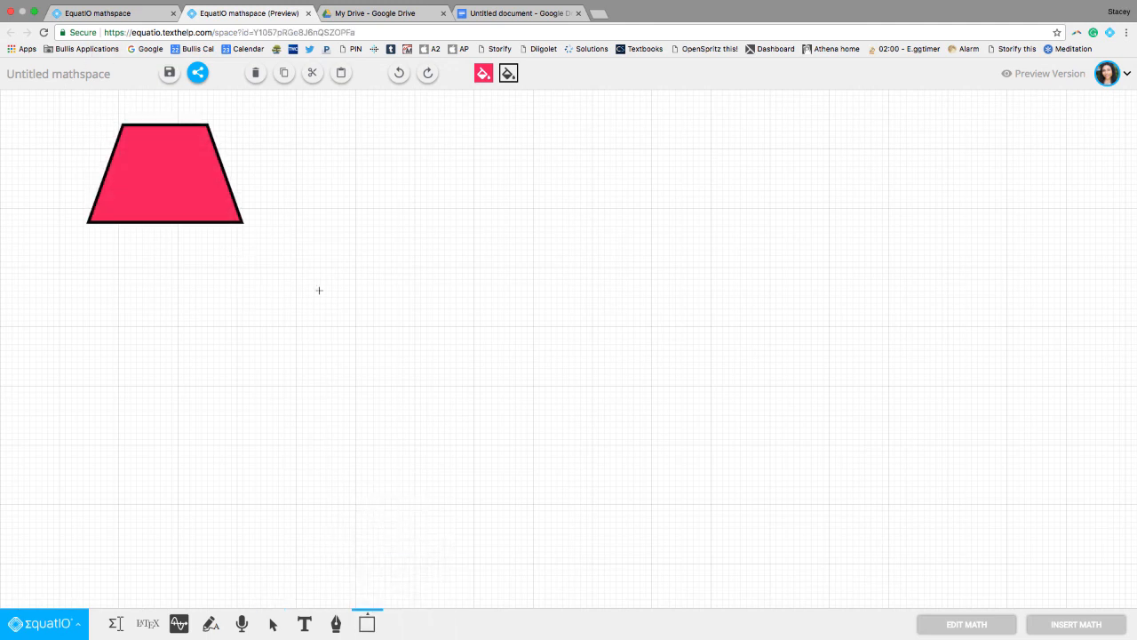
click(366, 624)
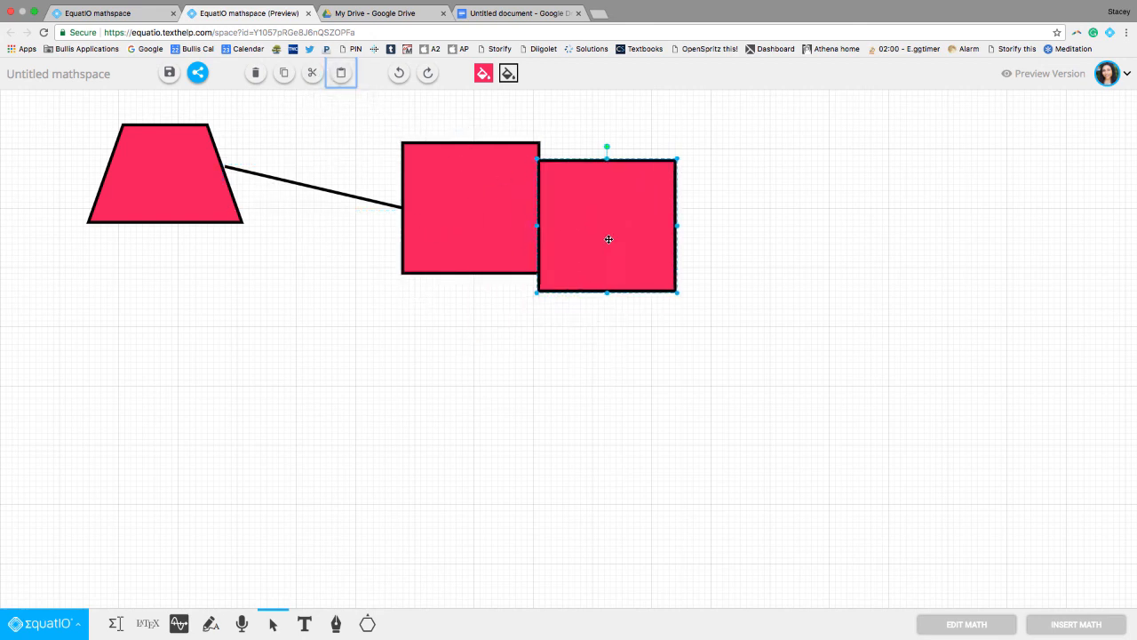
Step: Overlap a second square on the first and recolor it green
drag(608, 240, 529, 249)
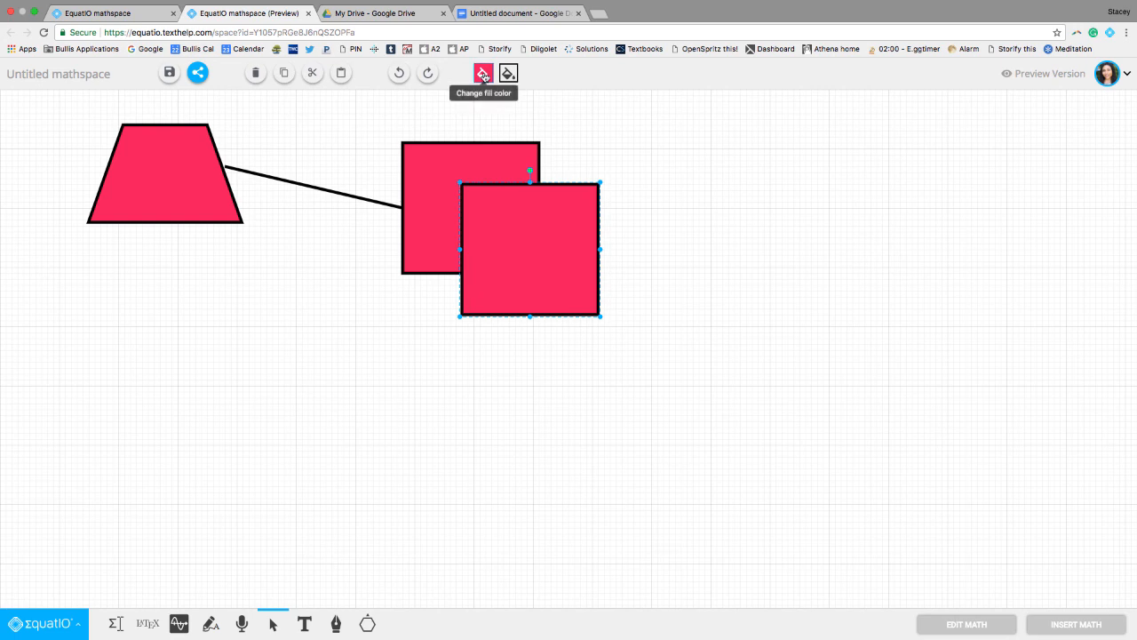
click(476, 73)
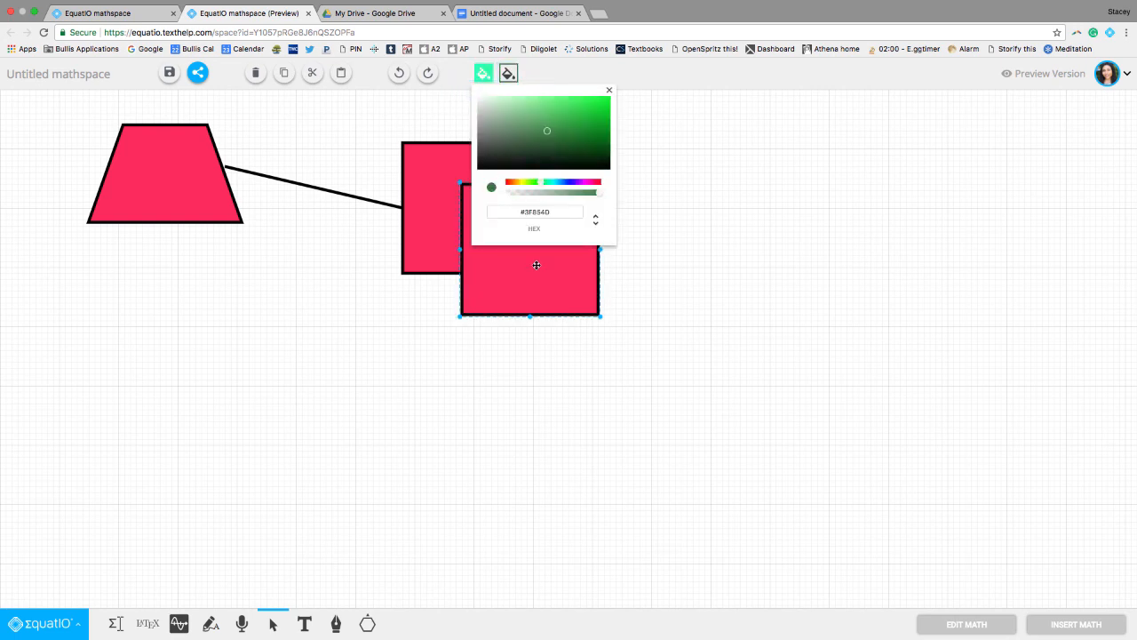
click(608, 89)
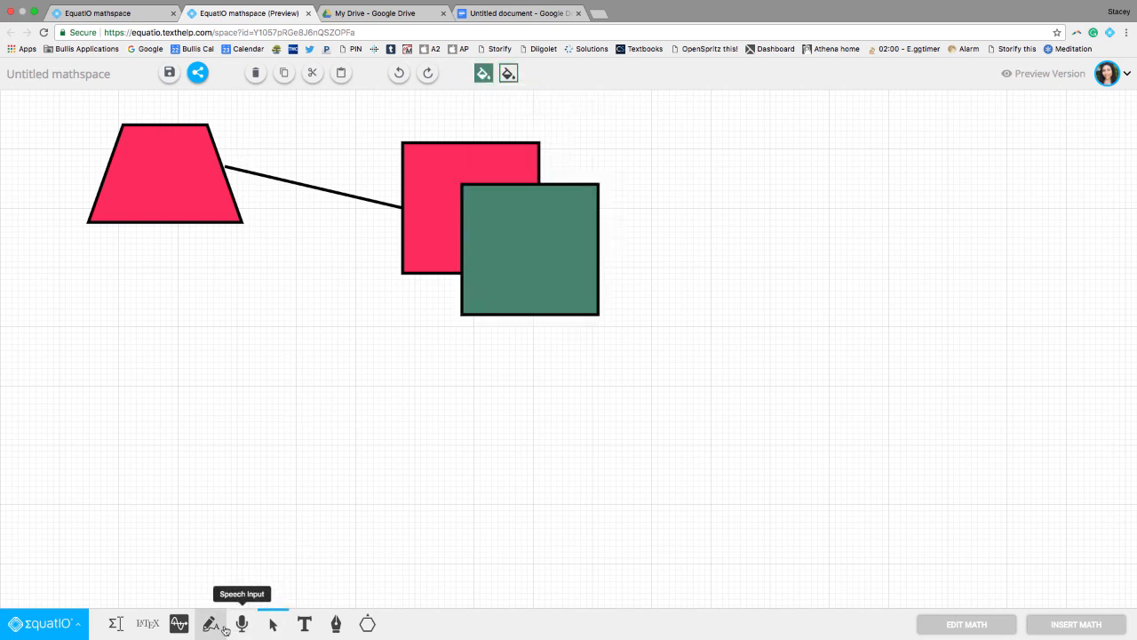
click(116, 624)
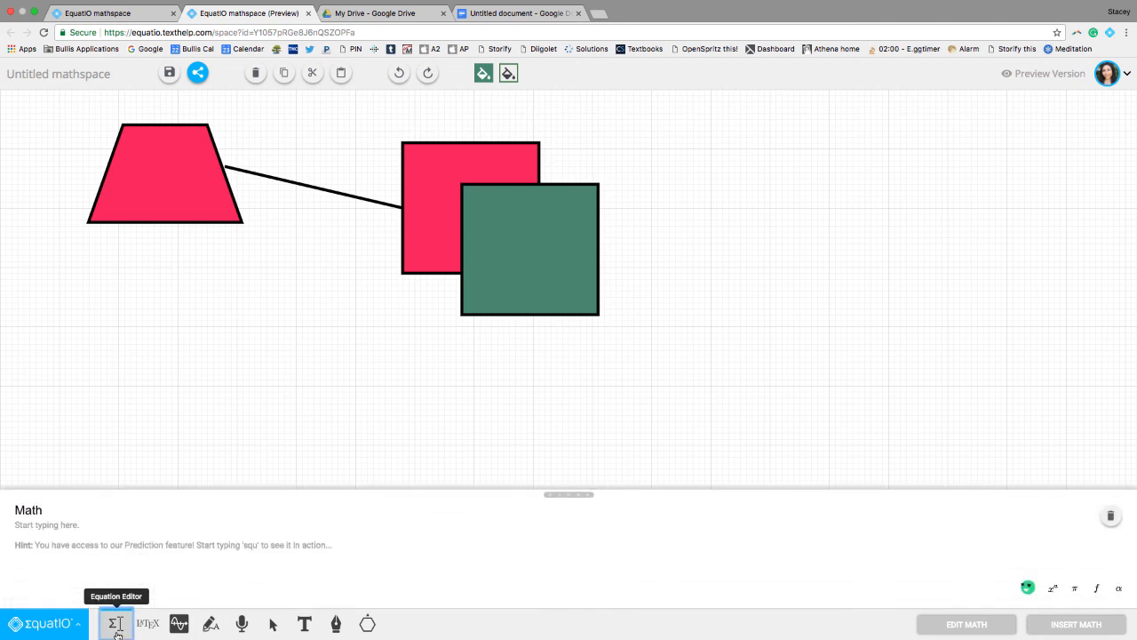
mouse_move(182, 624)
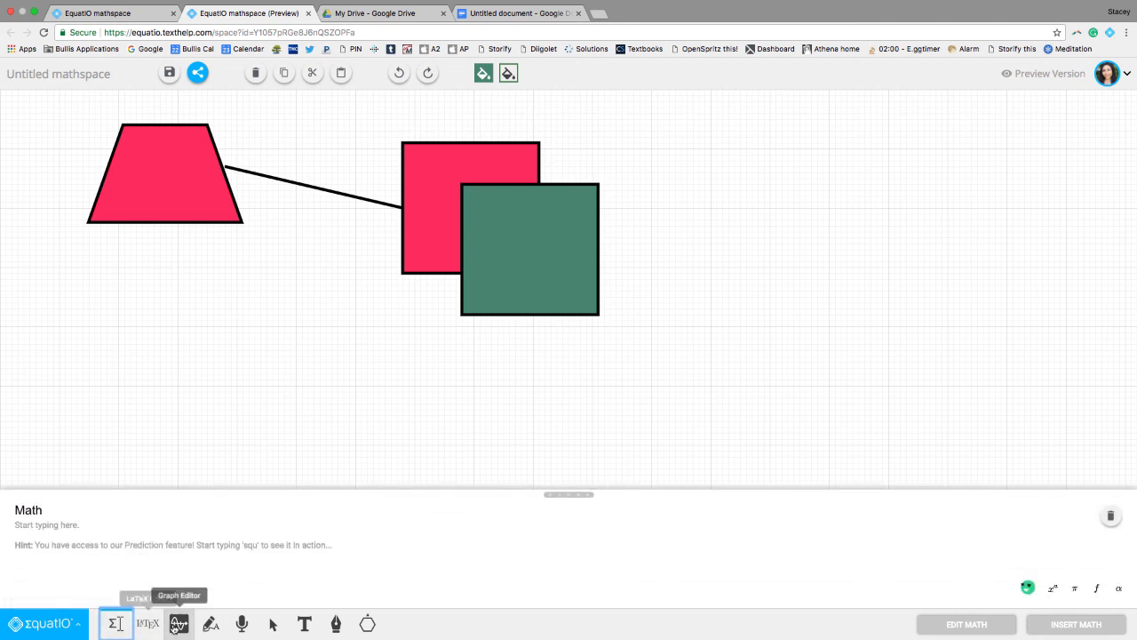
click(179, 621)
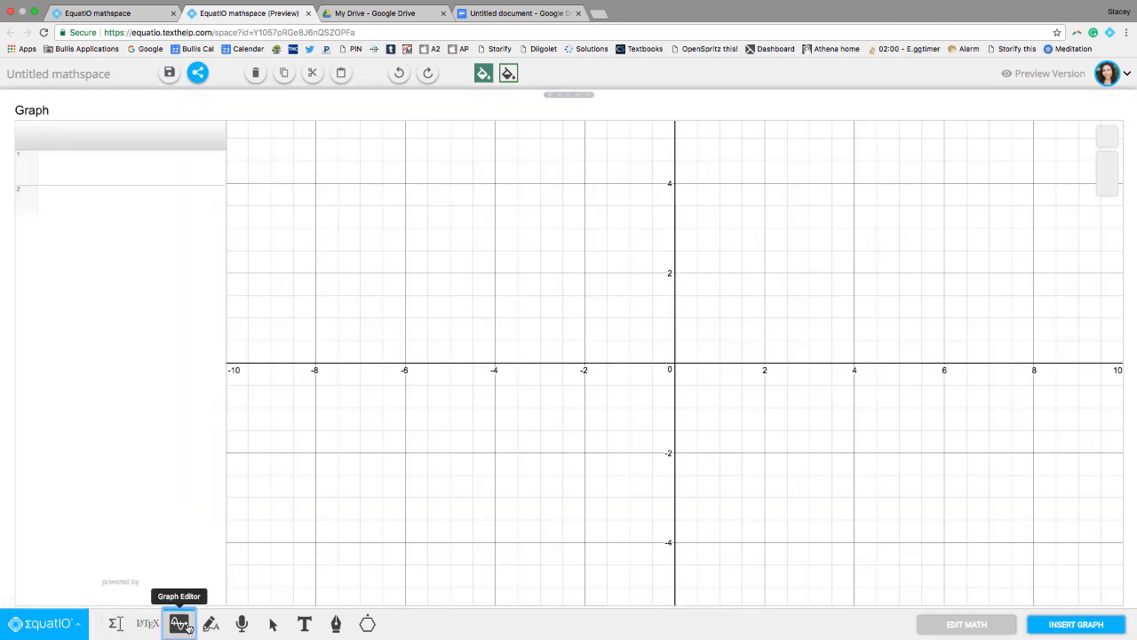
click(210, 623)
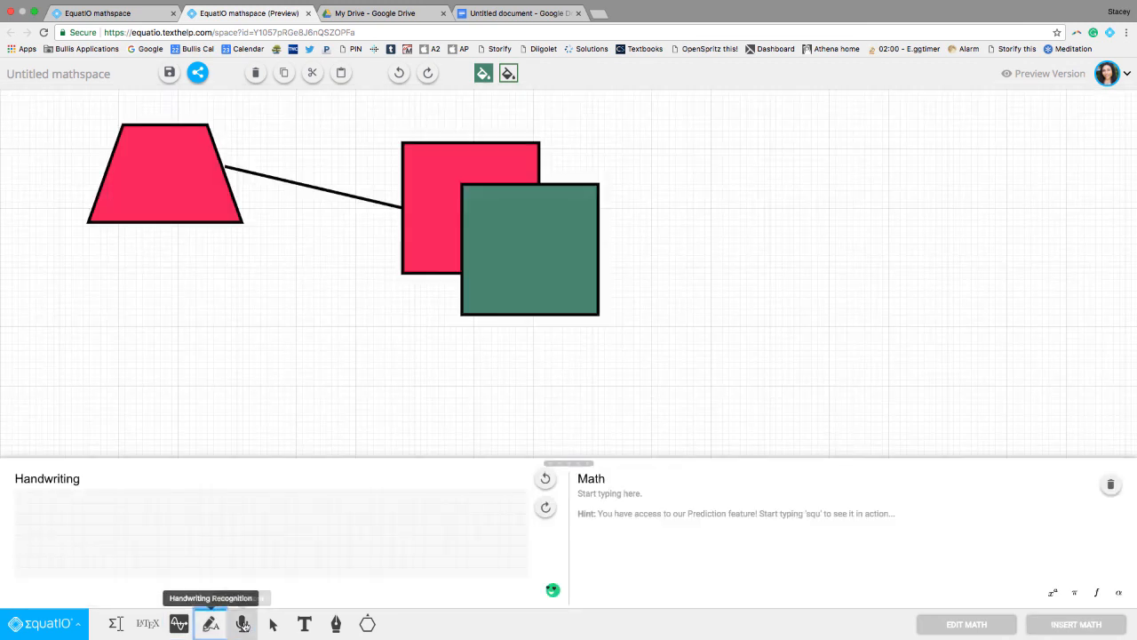
click(242, 623)
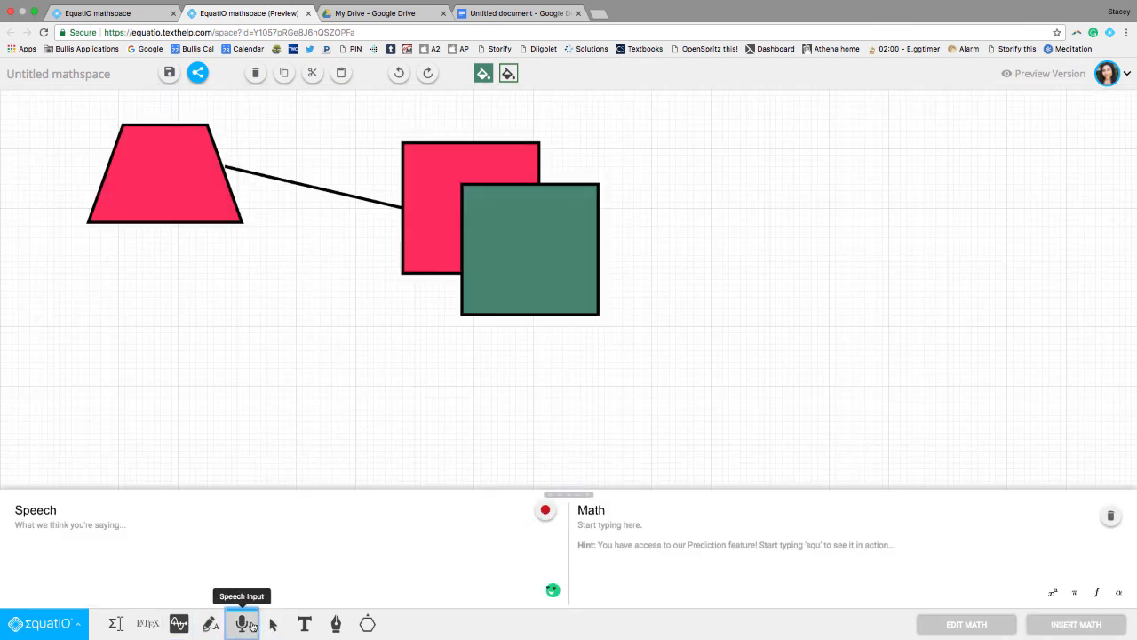
click(336, 624)
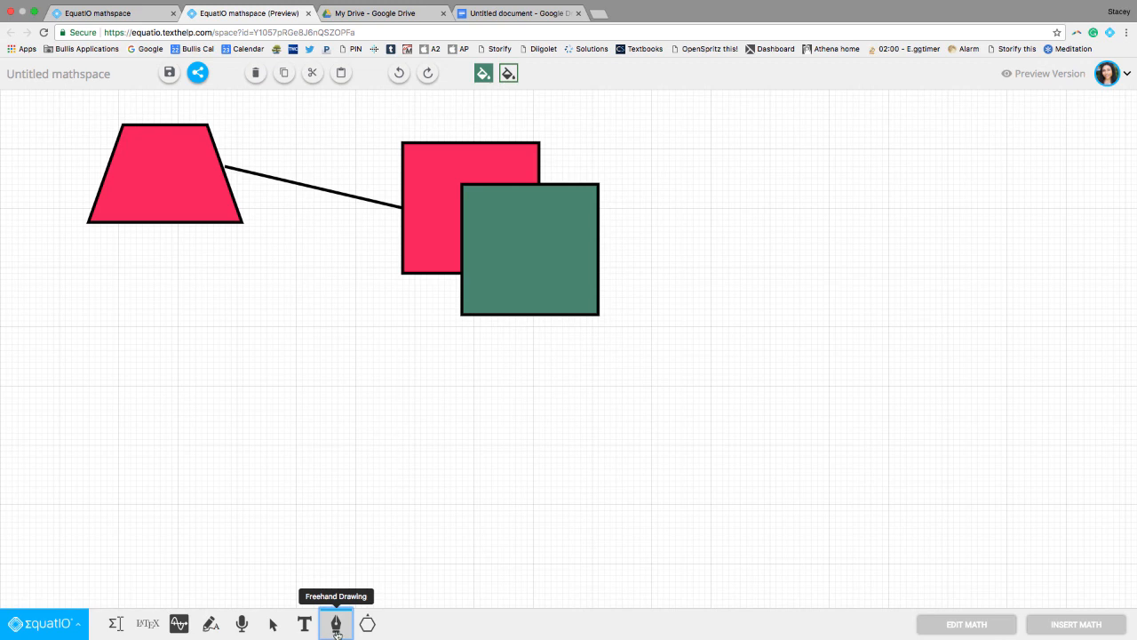
click(304, 623)
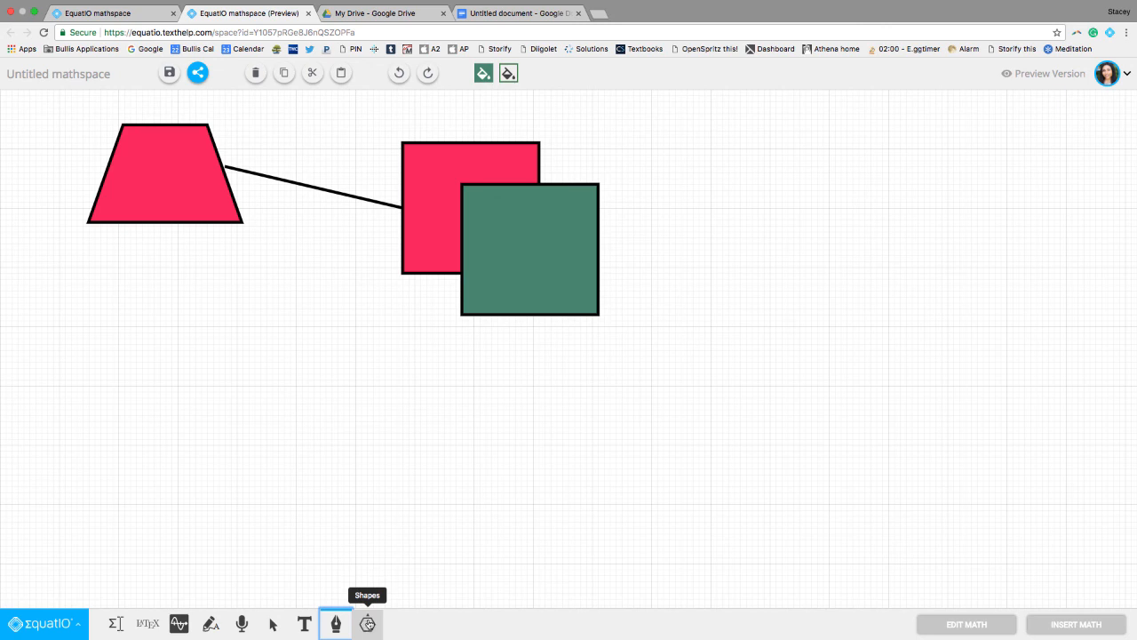
mouse_move(473, 132)
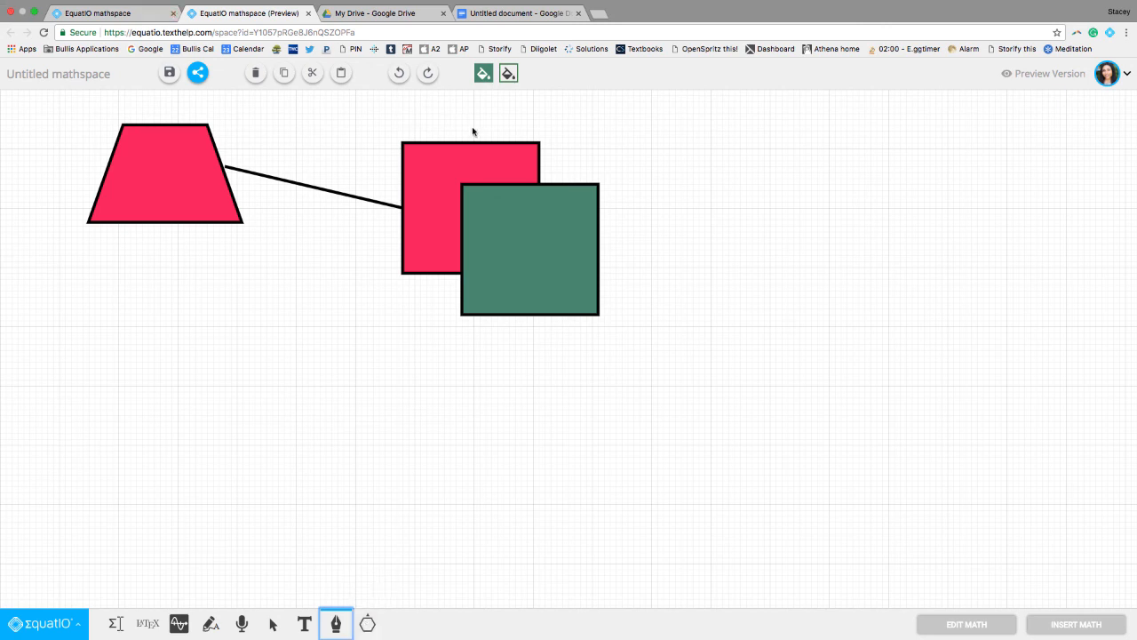